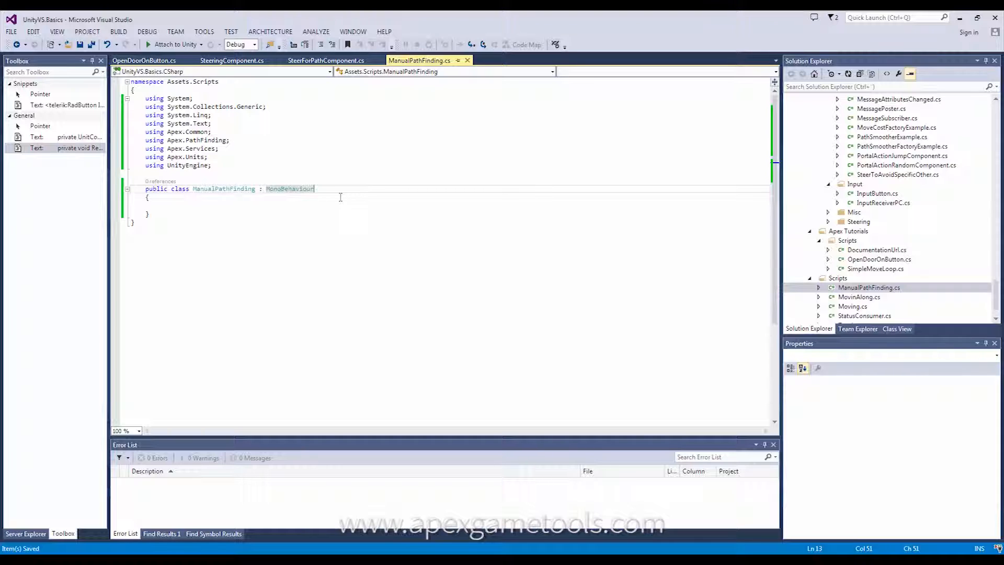
# Add INeedPath after MonoBehaviour and generate its radius, attributes and ConsumePathResult stubs
pyautogui.write(',')
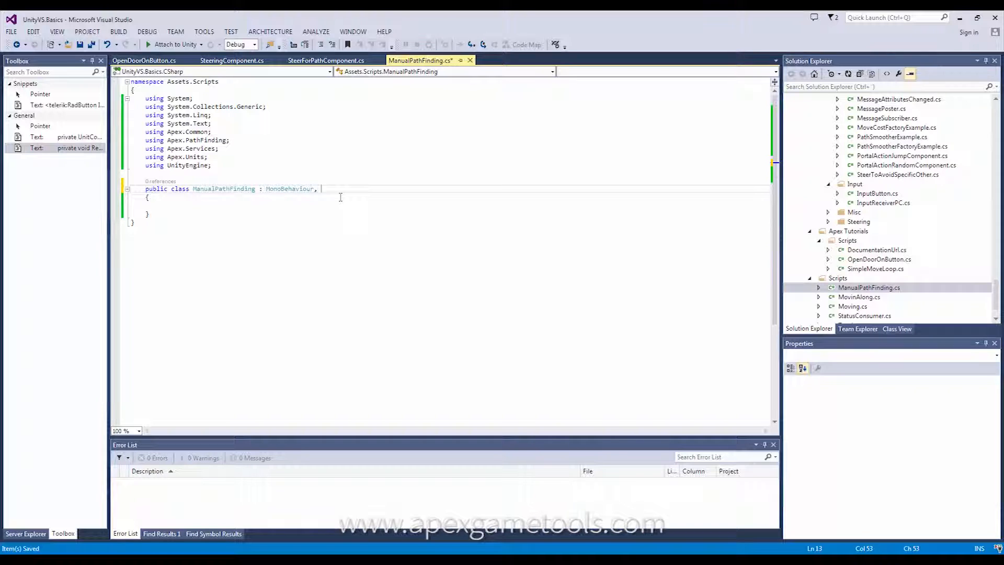
pyautogui.write('IN')
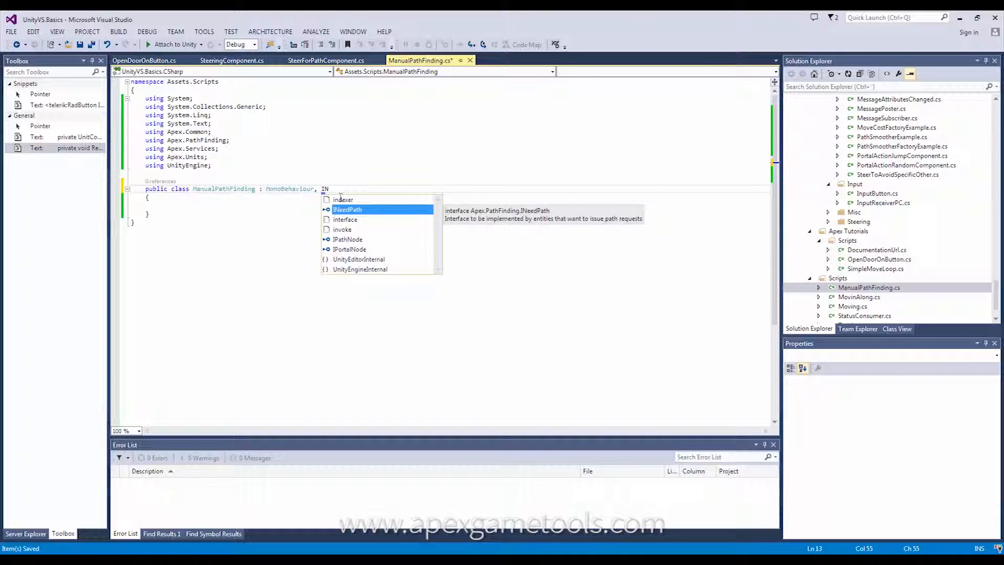
pyautogui.press('Tab')
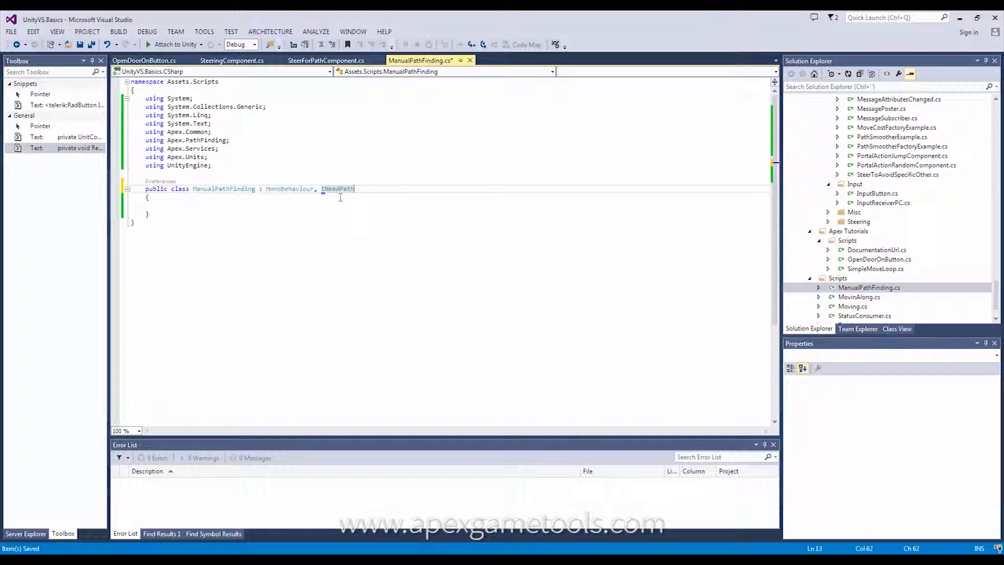
pyautogui.click(329, 196)
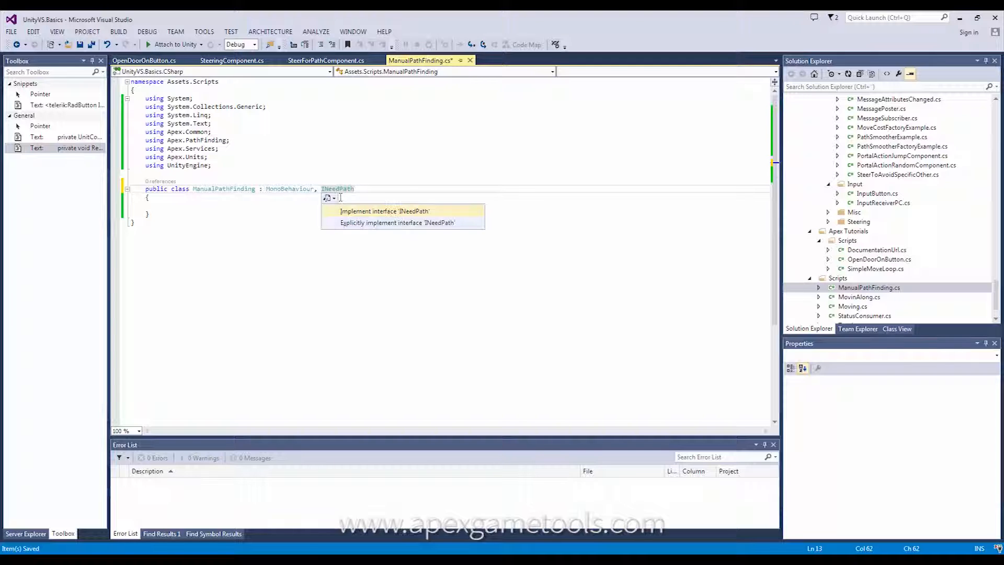
pyautogui.click(385, 211)
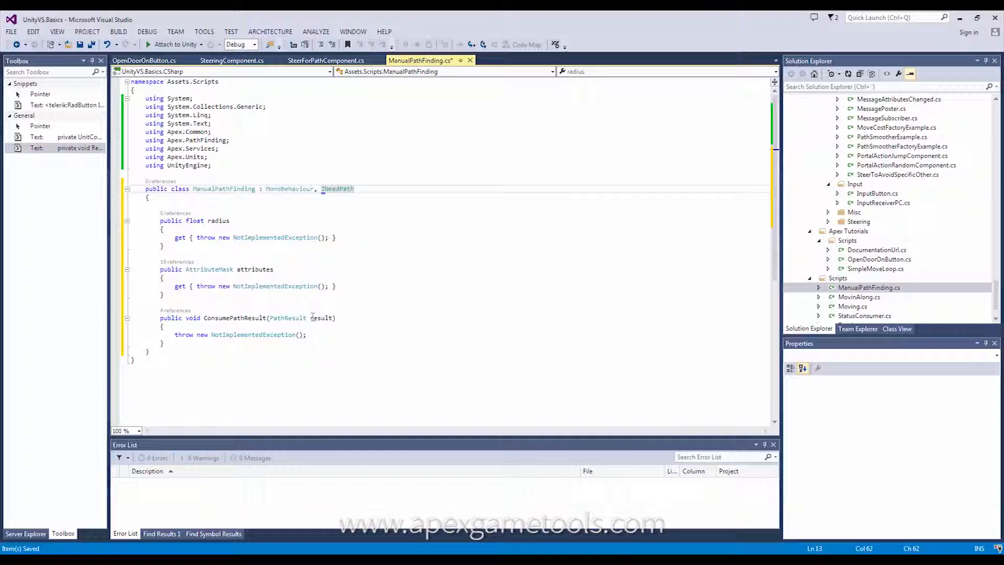
pyautogui.moveTo(208, 270)
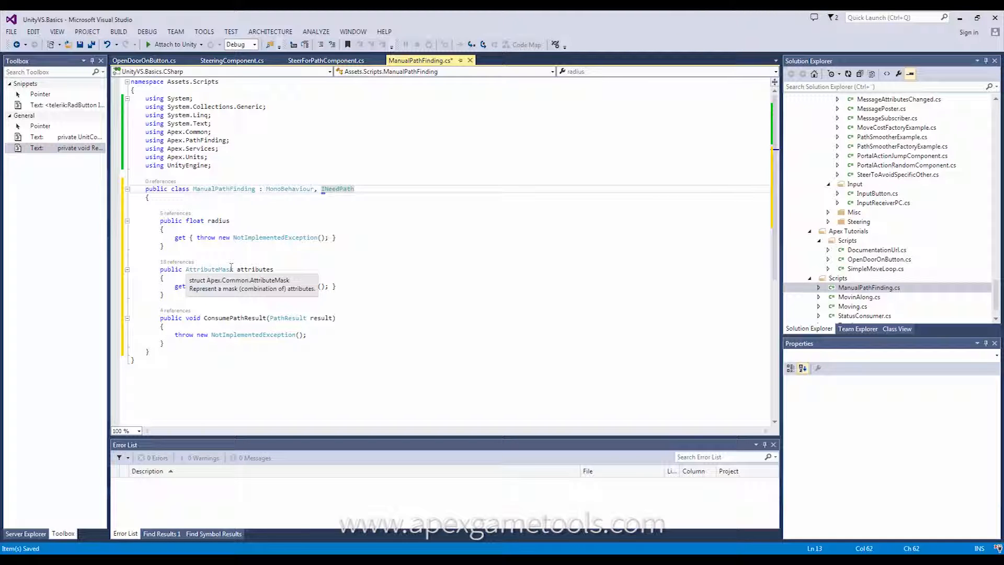
pyautogui.moveTo(377, 499)
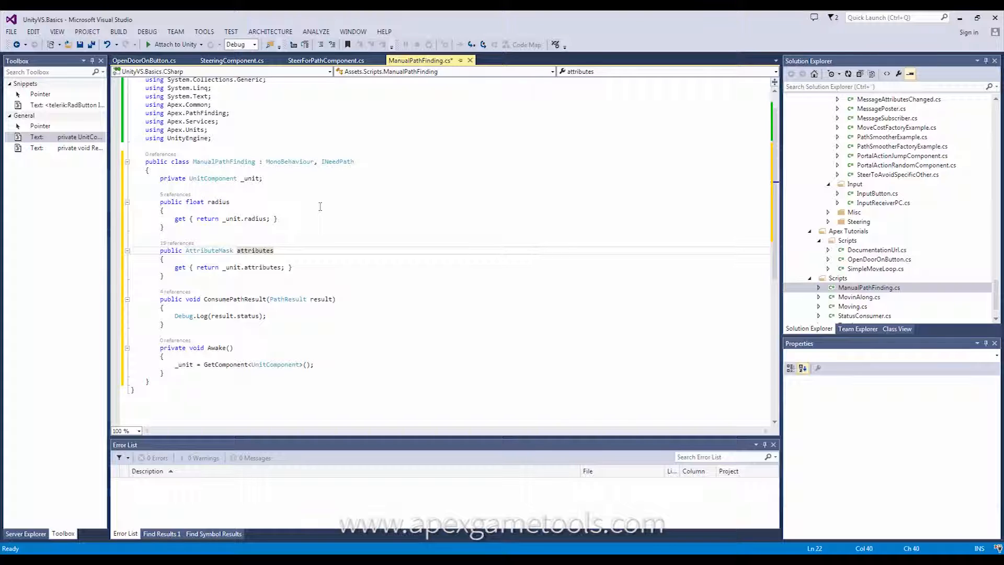
pyautogui.moveTo(231, 219)
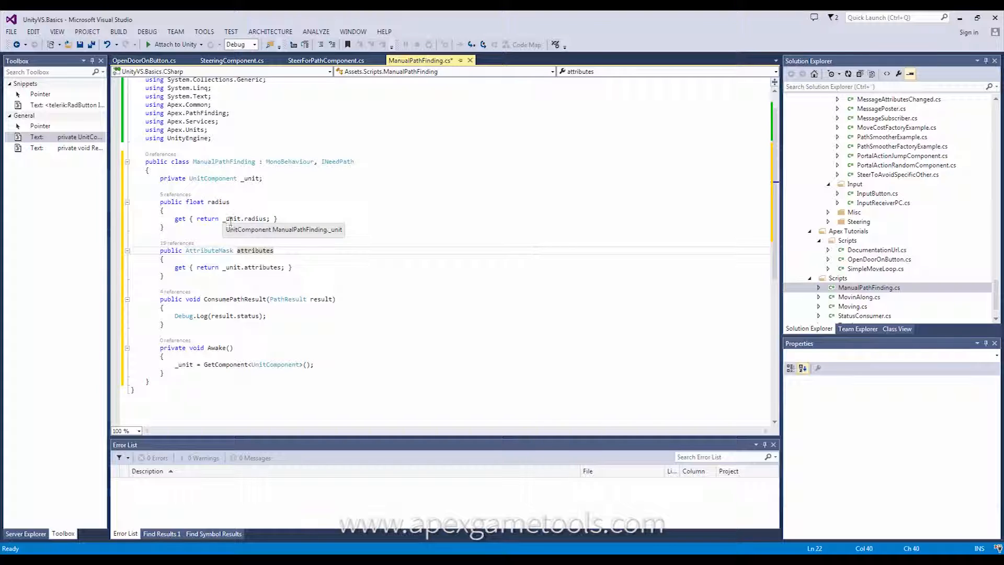
pyautogui.moveTo(249, 289)
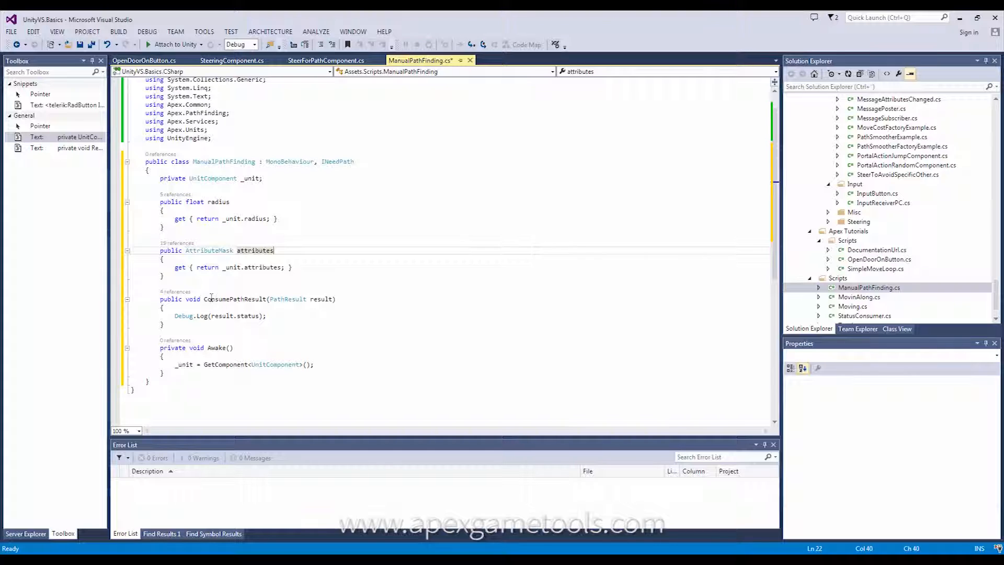
# Select the ConsumePathResult method name to fill in its body
pyautogui.doubleClick(235, 299)
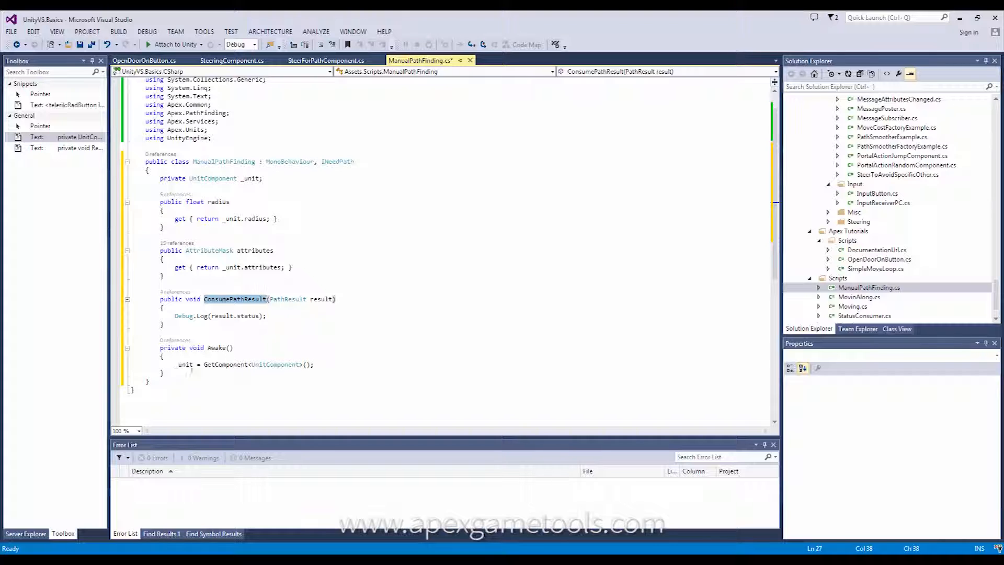
# Insert the RequestPath and OnGUI Request-button snippet below Awake and save the script
pyautogui.click(175, 372)
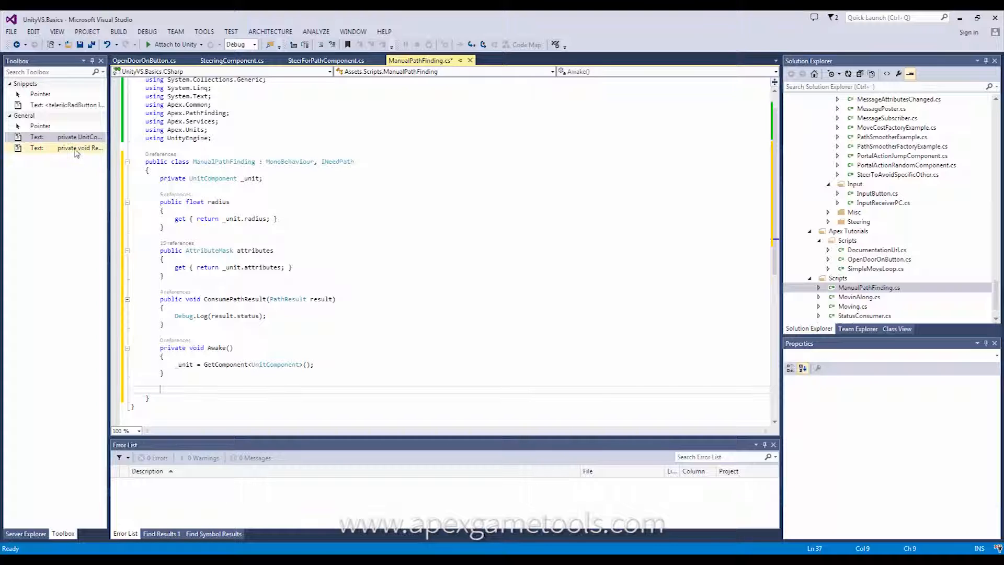
pyautogui.click(75, 148)
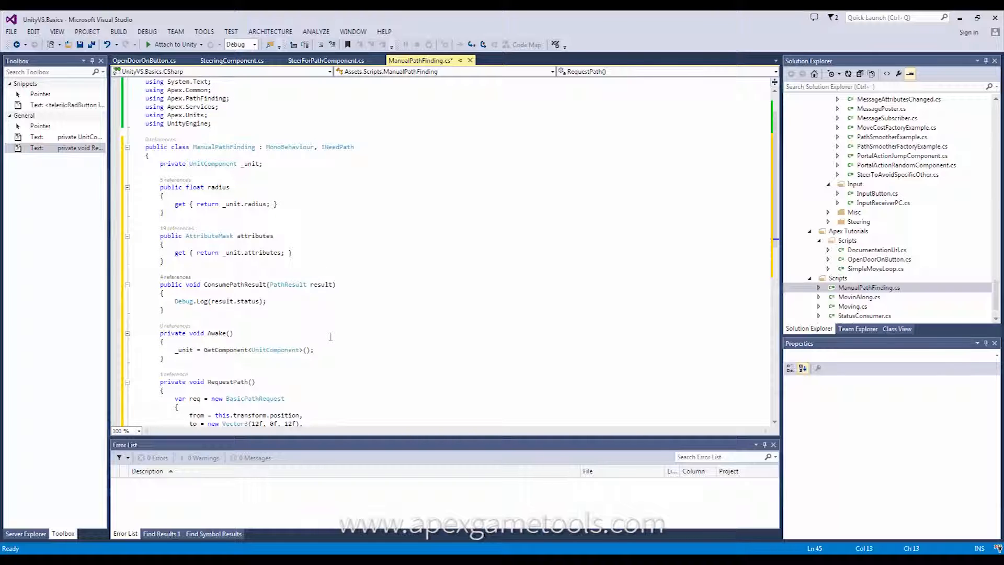
pyautogui.scroll(-3)
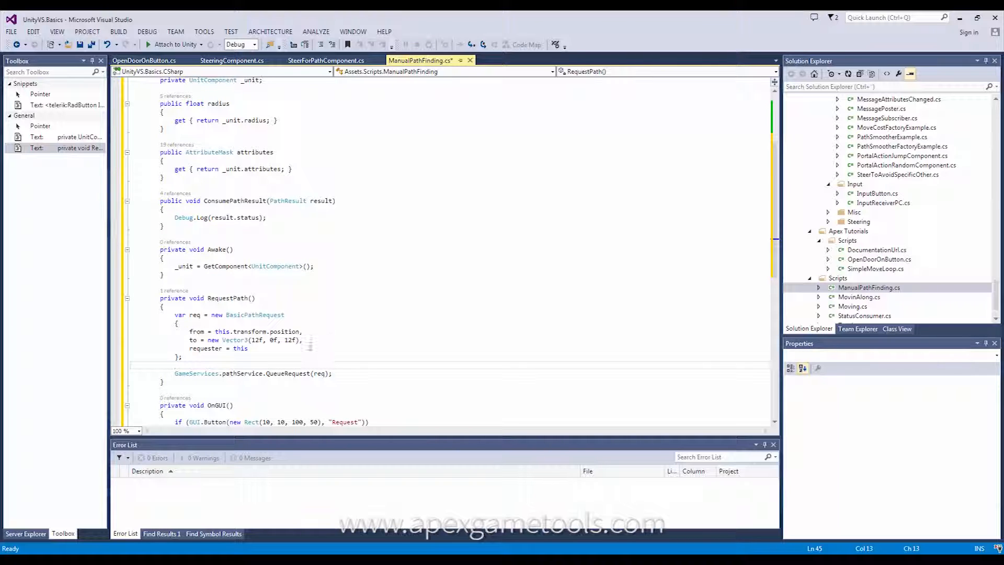
pyautogui.moveTo(287, 373)
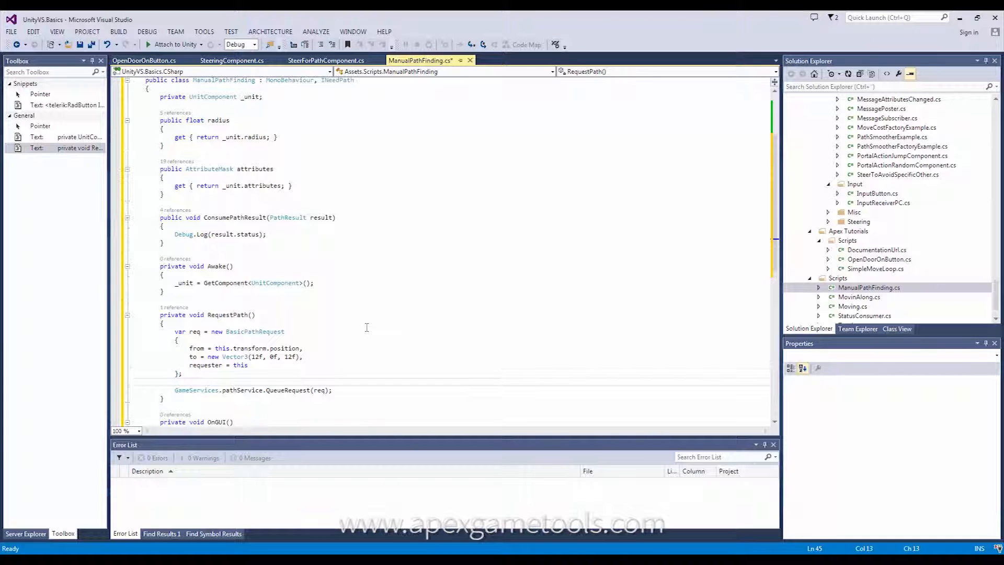
pyautogui.scroll(-3)
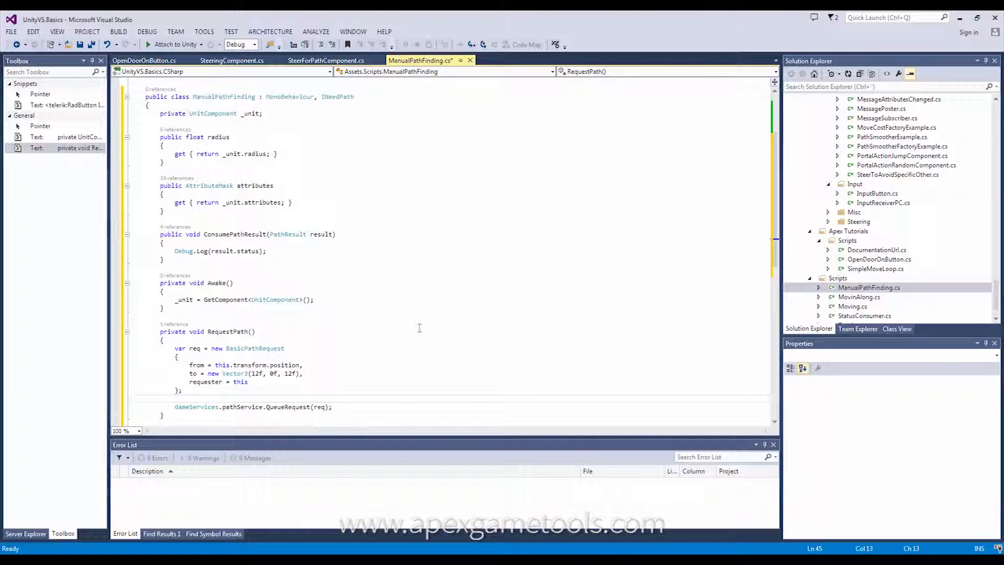
pyautogui.moveTo(394, 329)
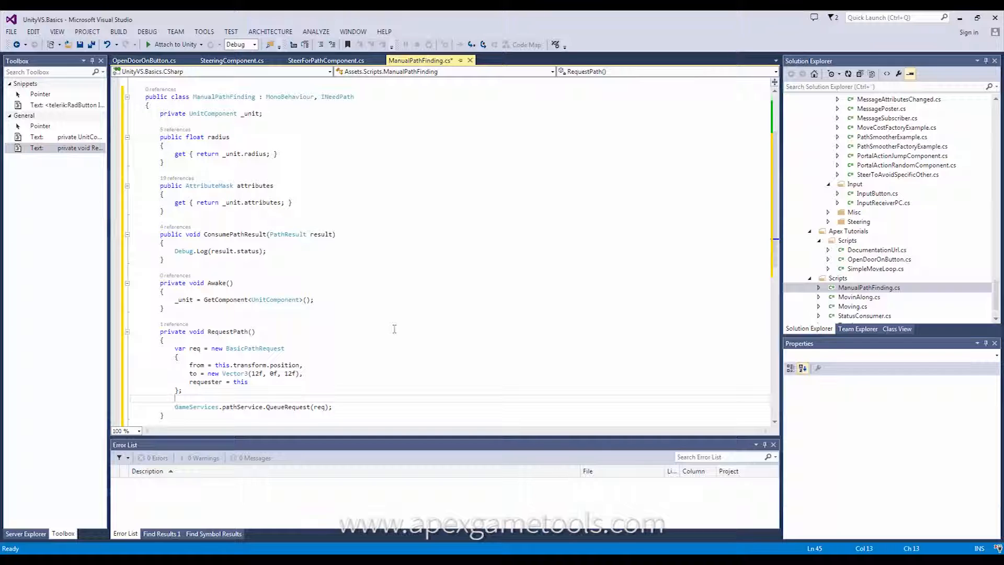
pyautogui.press('Ctrl+S')
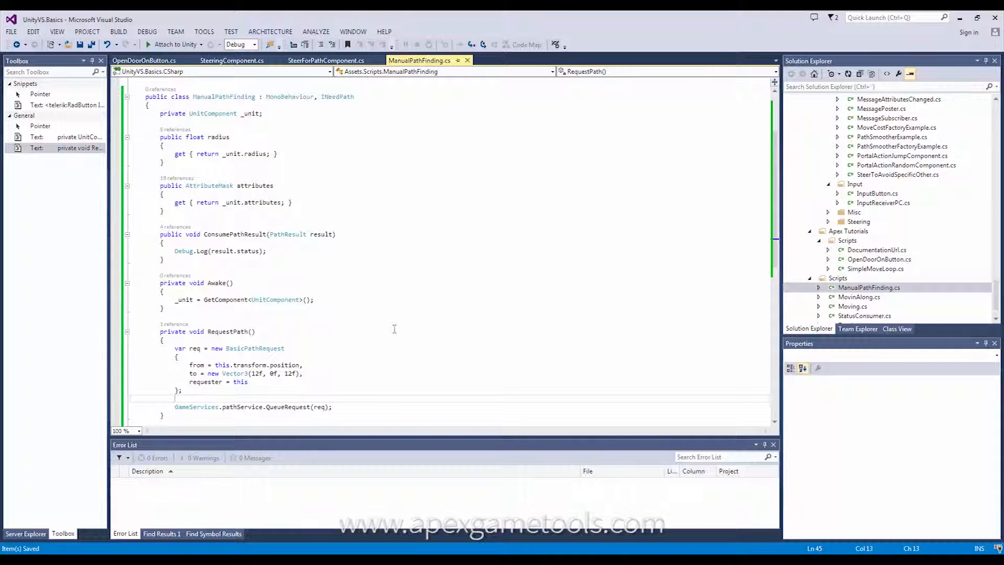
pyautogui.moveTo(403, 472)
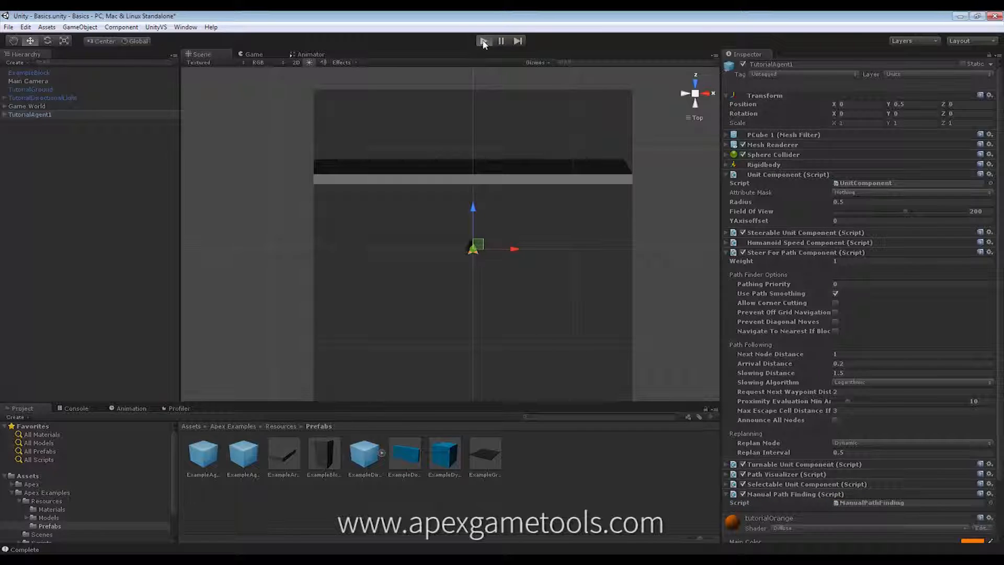
# Run the scene, send a path request that logs NoRouteExists, and stop playing
pyautogui.click(486, 41)
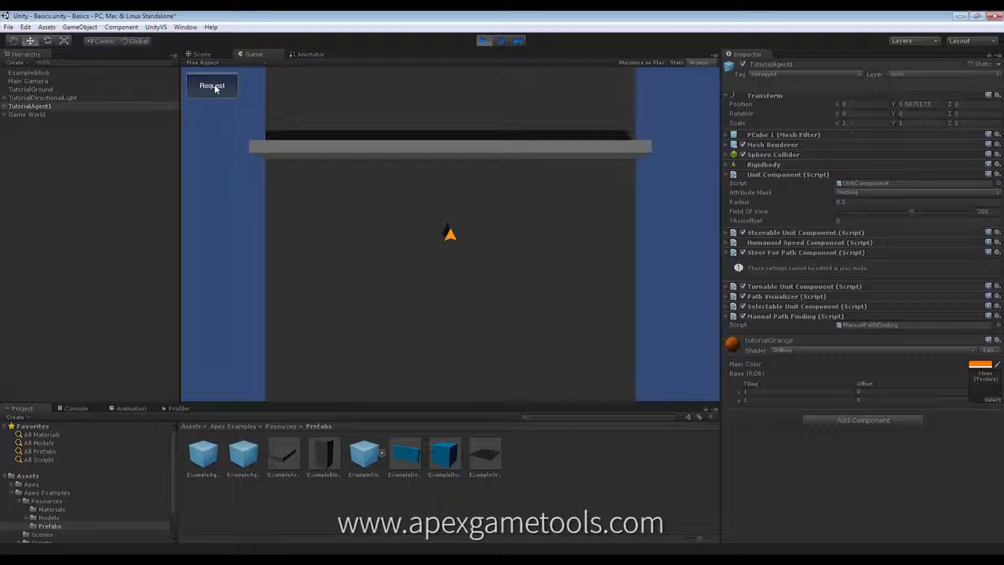
pyautogui.click(211, 86)
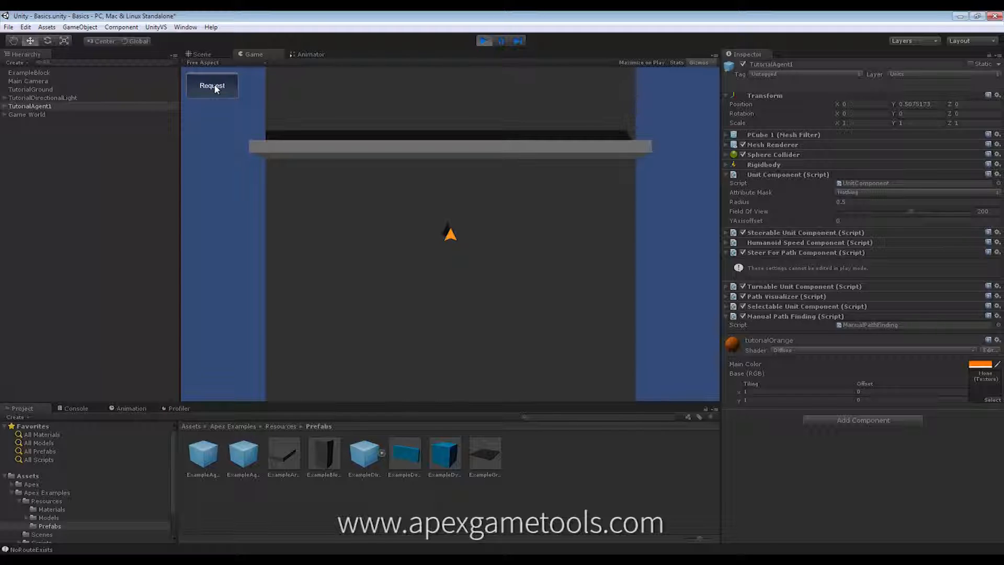
pyautogui.moveTo(264, 281)
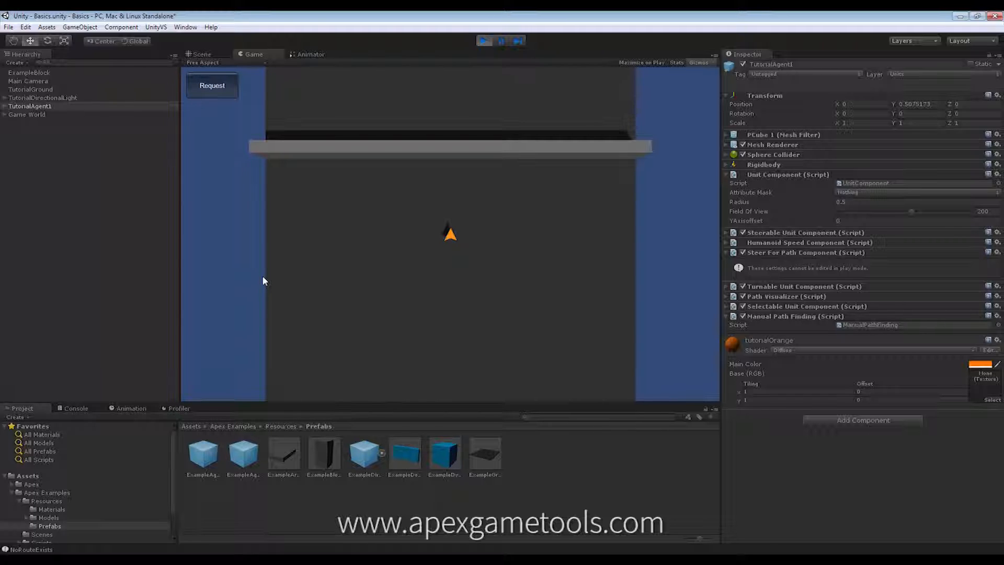
pyautogui.moveTo(34, 550)
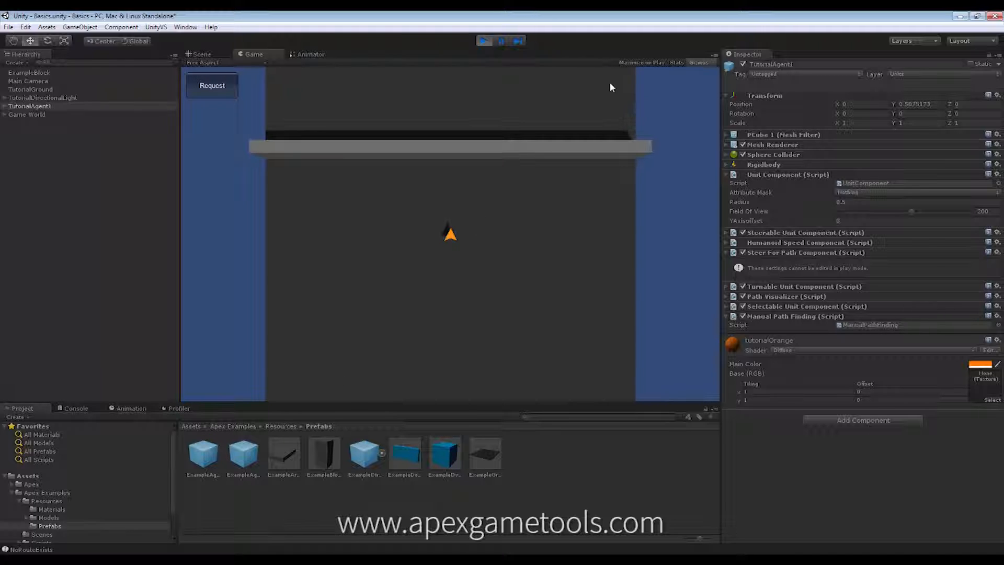
pyautogui.moveTo(544, 142)
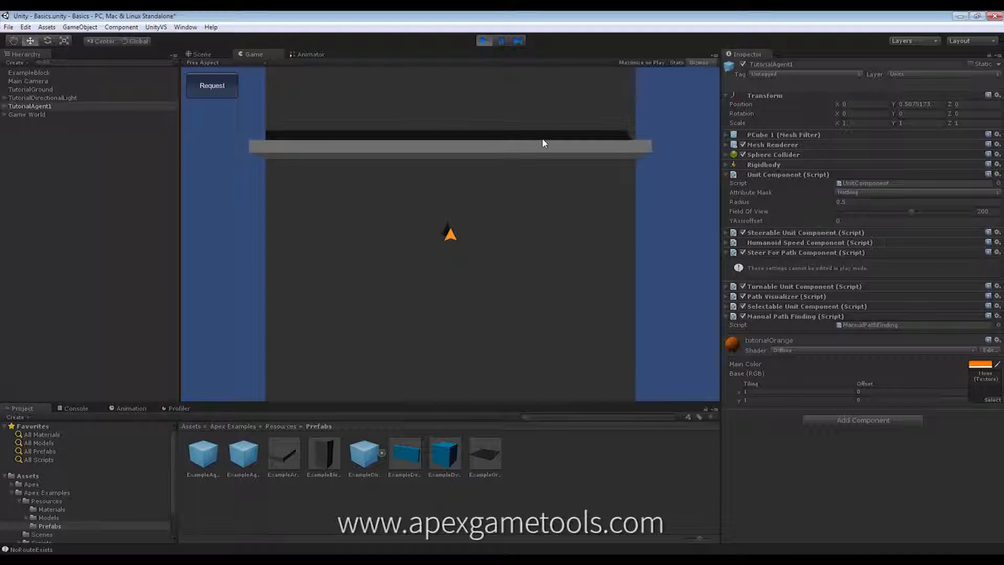
pyautogui.moveTo(558, 136)
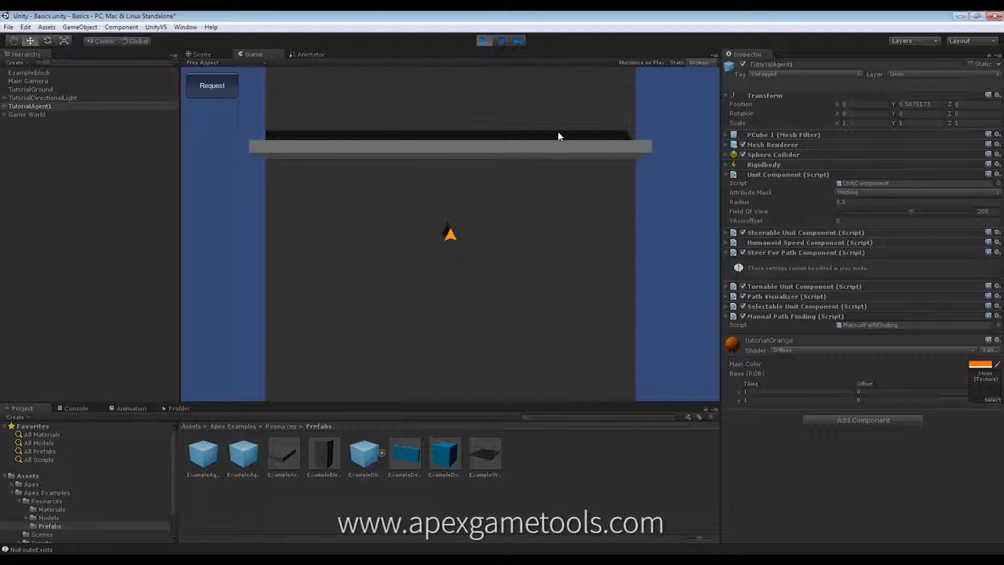
pyautogui.click(486, 41)
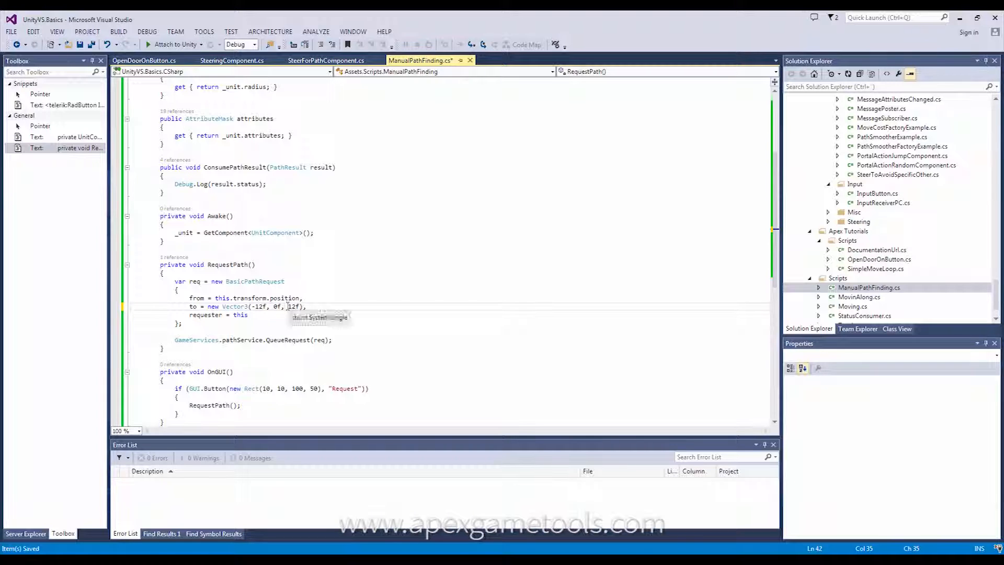
# Edit the RequestPath destination Vector3 Z value to -12f
pyautogui.write('-12f')
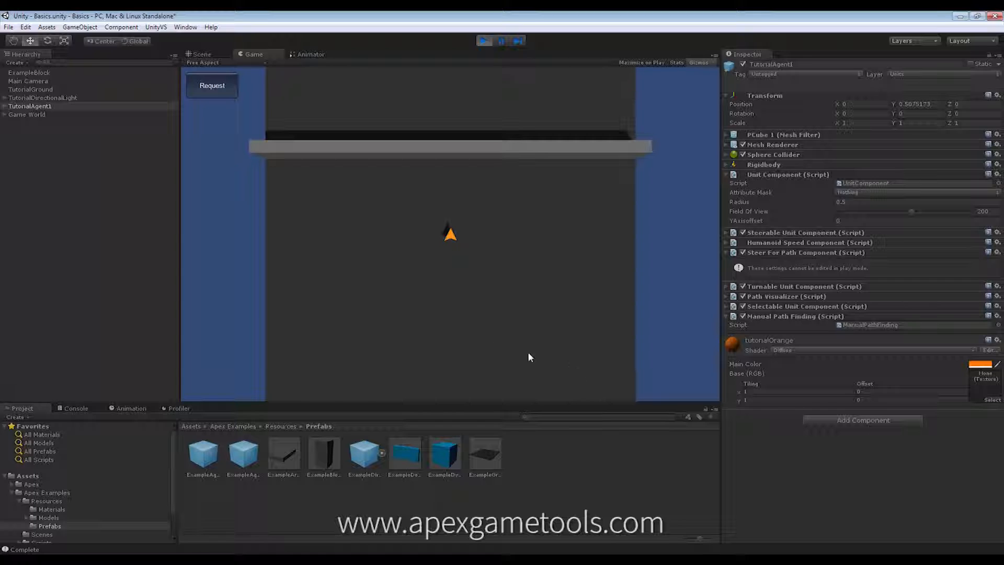
pyautogui.moveTo(388, 228)
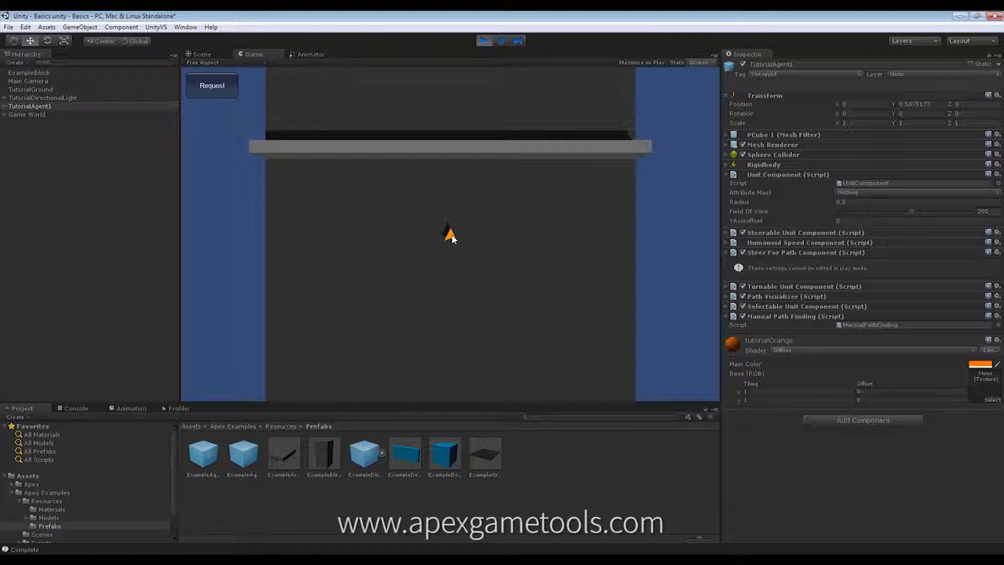
pyautogui.moveTo(397, 230)
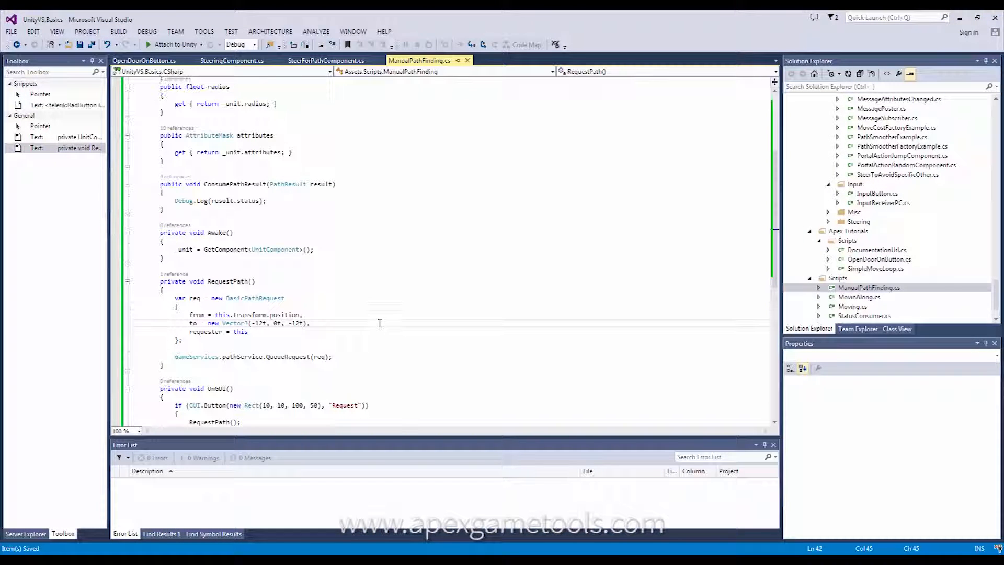
pyautogui.moveTo(284, 229)
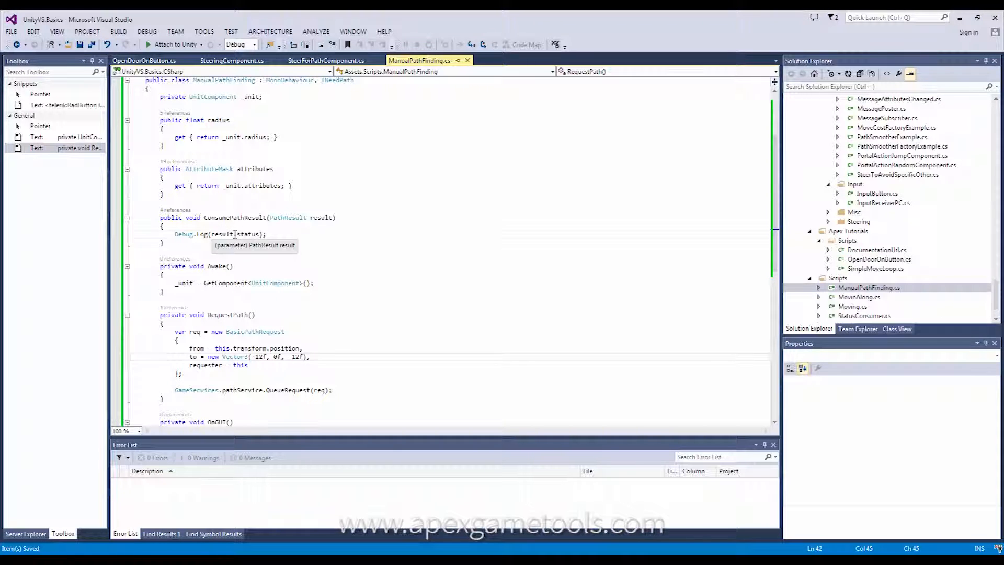
# Start the Debug.Log(result.status) line, browsing PathResult members via IntelliSense
pyautogui.write('.')
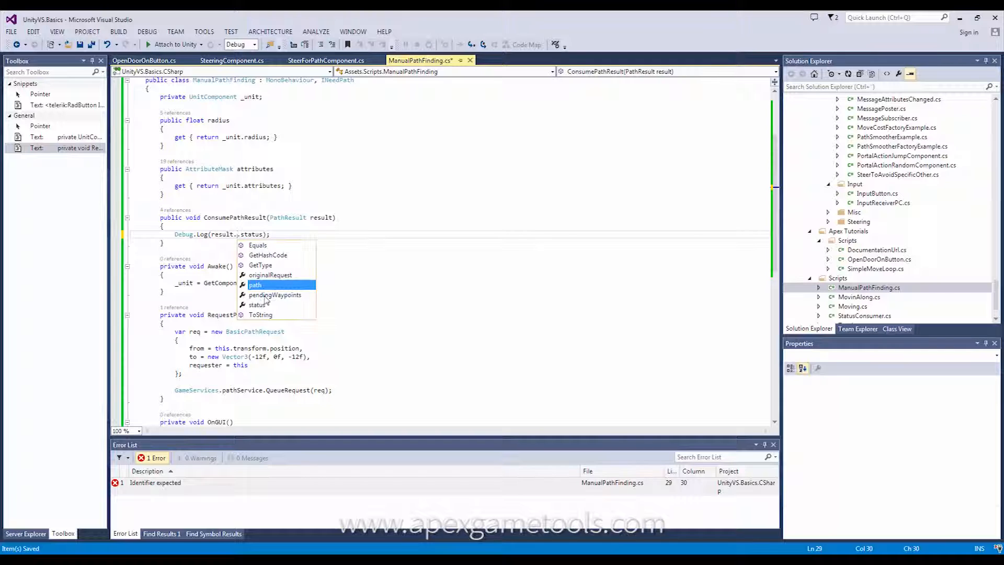
pyautogui.moveTo(274, 295)
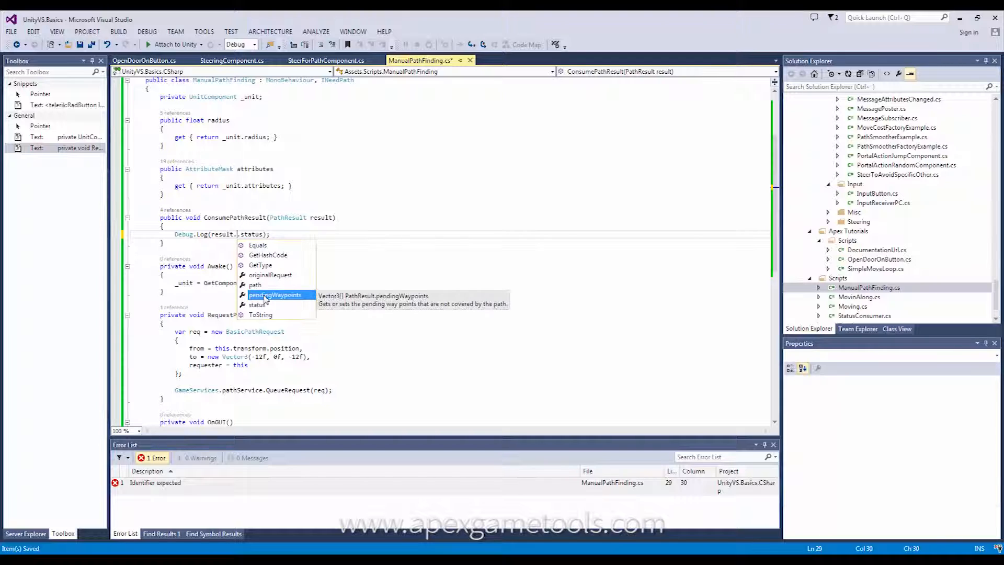
pyautogui.write('.')
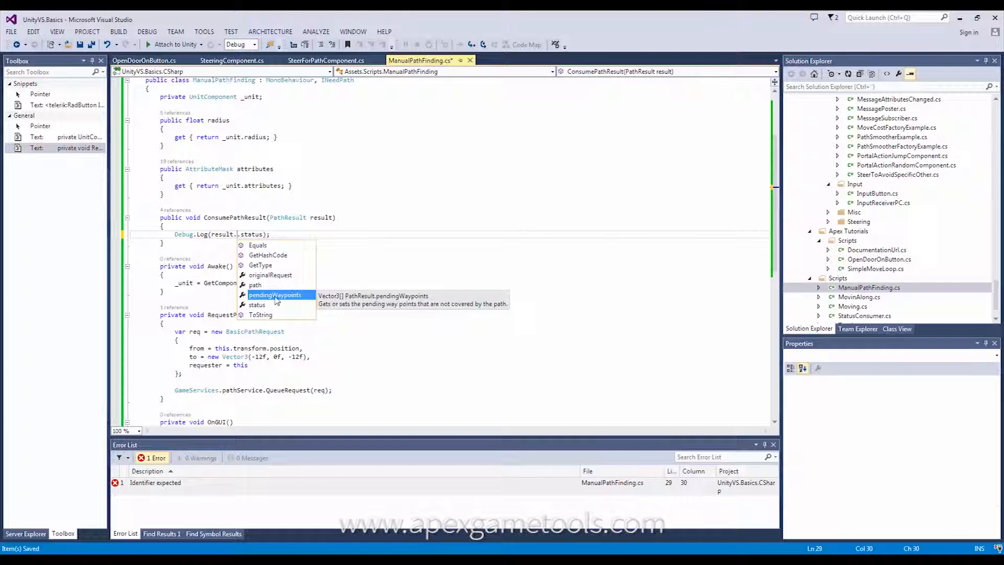
pyautogui.moveTo(257, 302)
pyautogui.write(',')
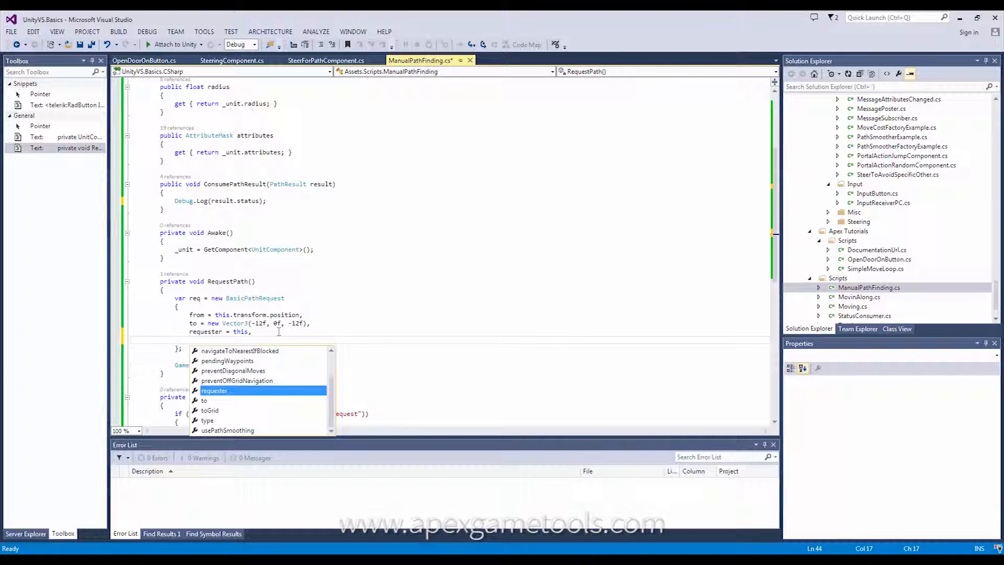
pyautogui.moveTo(214, 391)
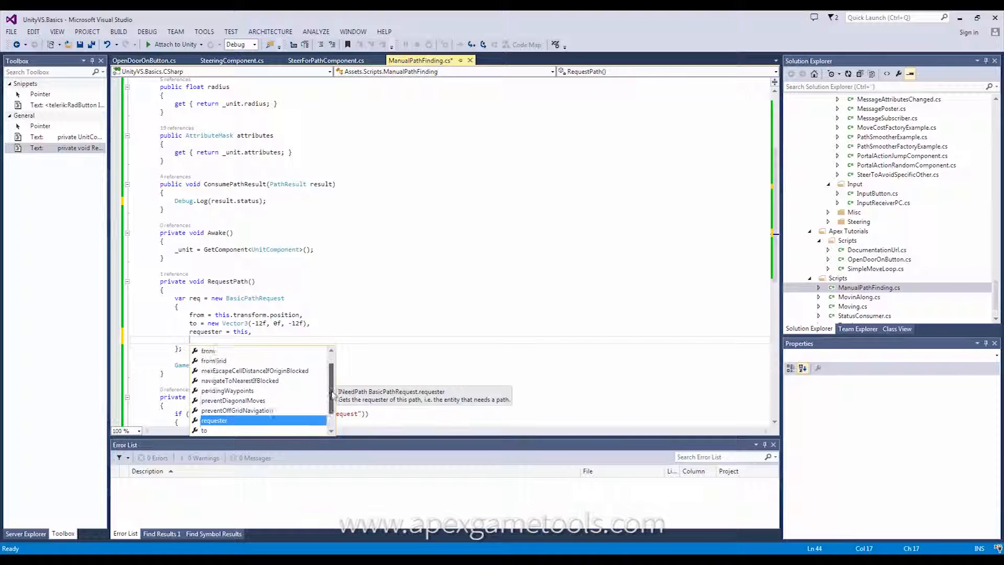
pyautogui.scroll(-3)
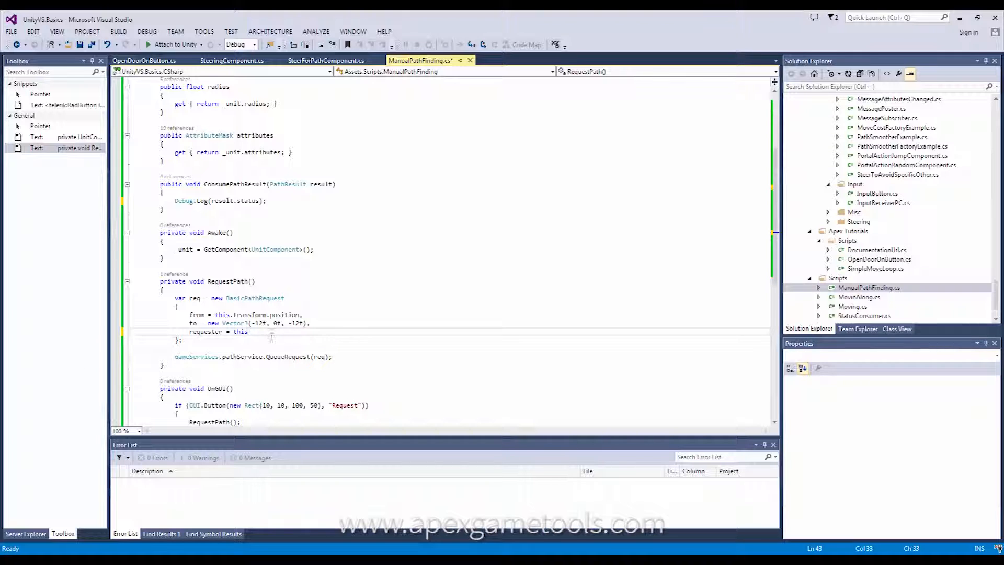
pyautogui.moveTo(276, 334)
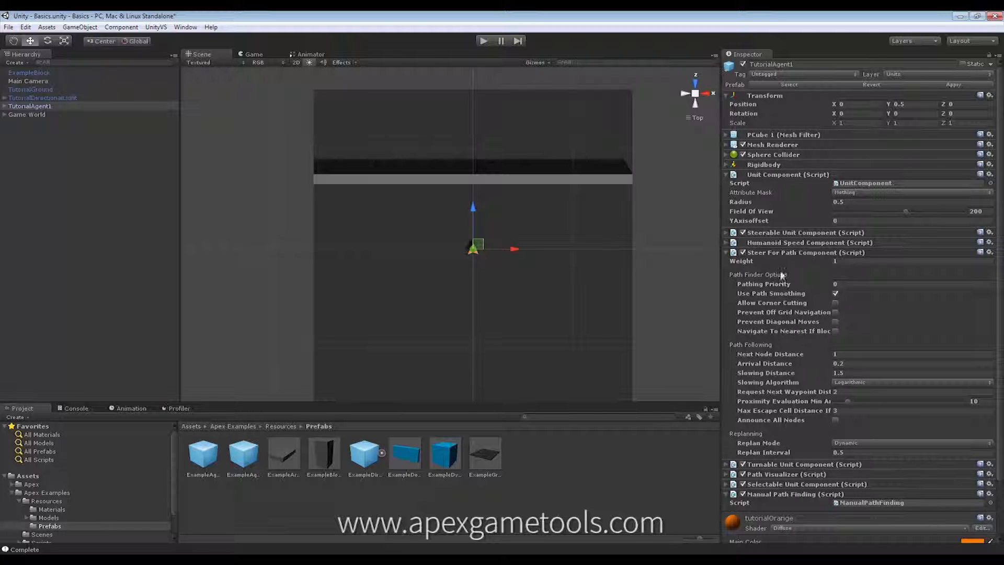
pyautogui.moveTo(762, 284)
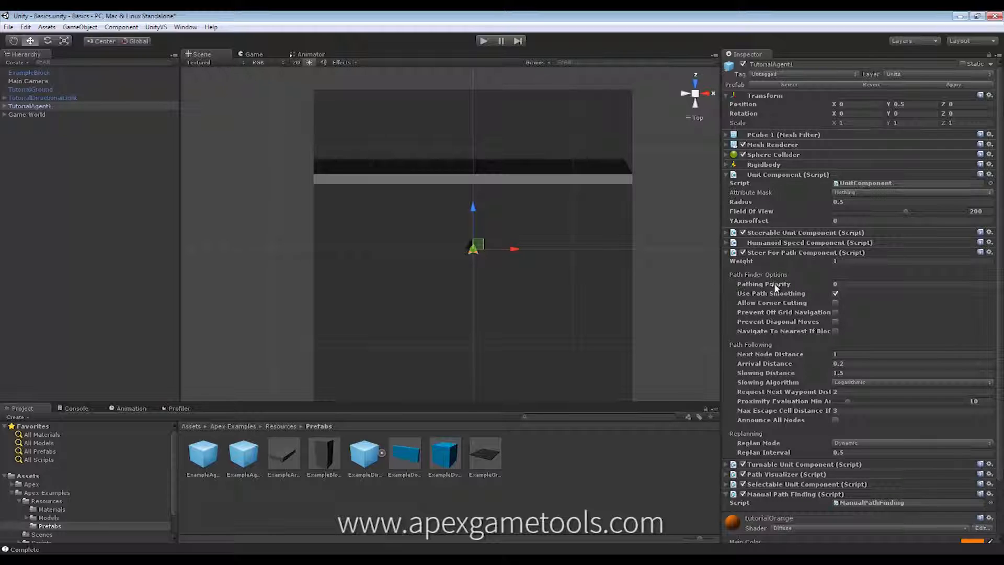
pyautogui.moveTo(776, 286)
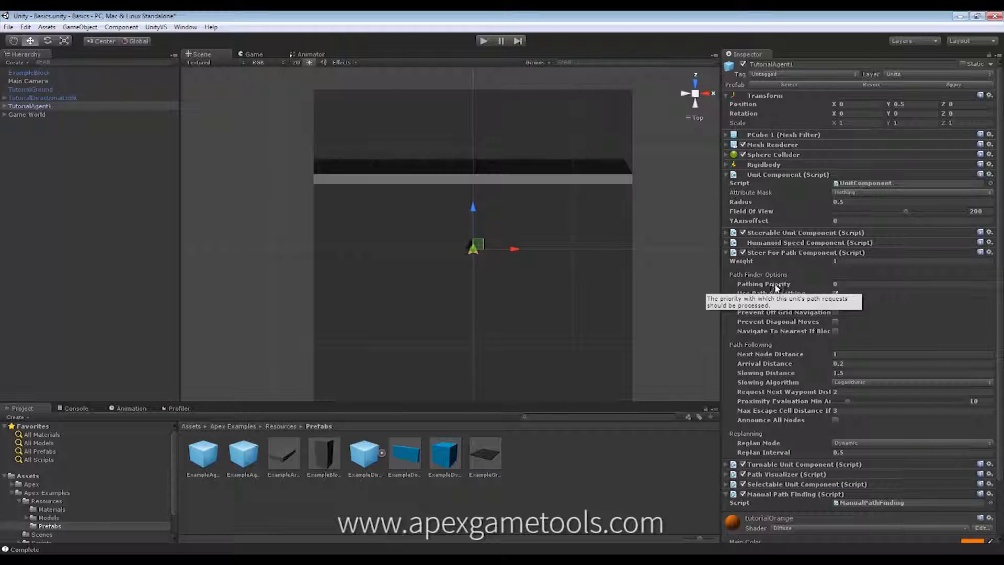
pyautogui.moveTo(867, 295)
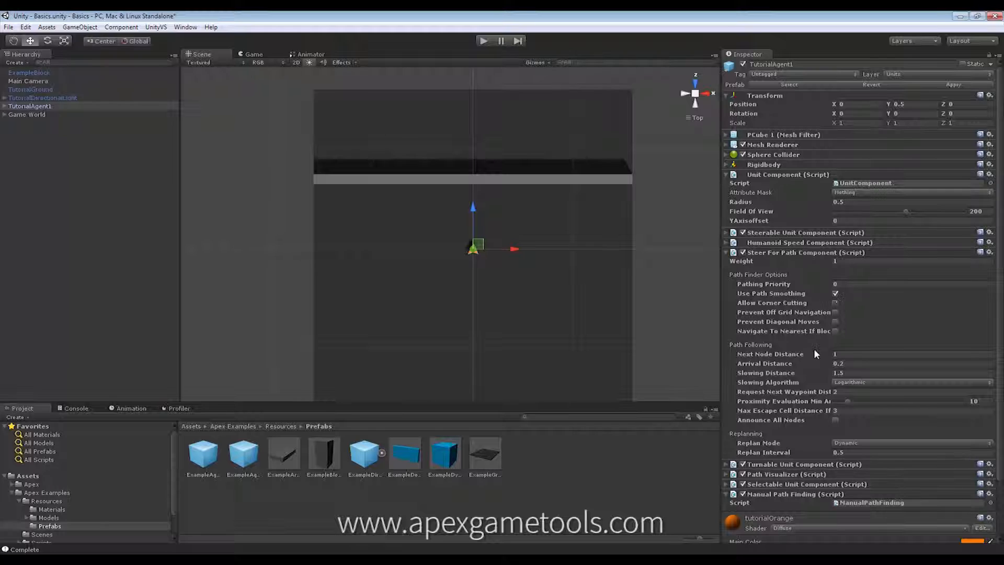
pyautogui.moveTo(764, 293)
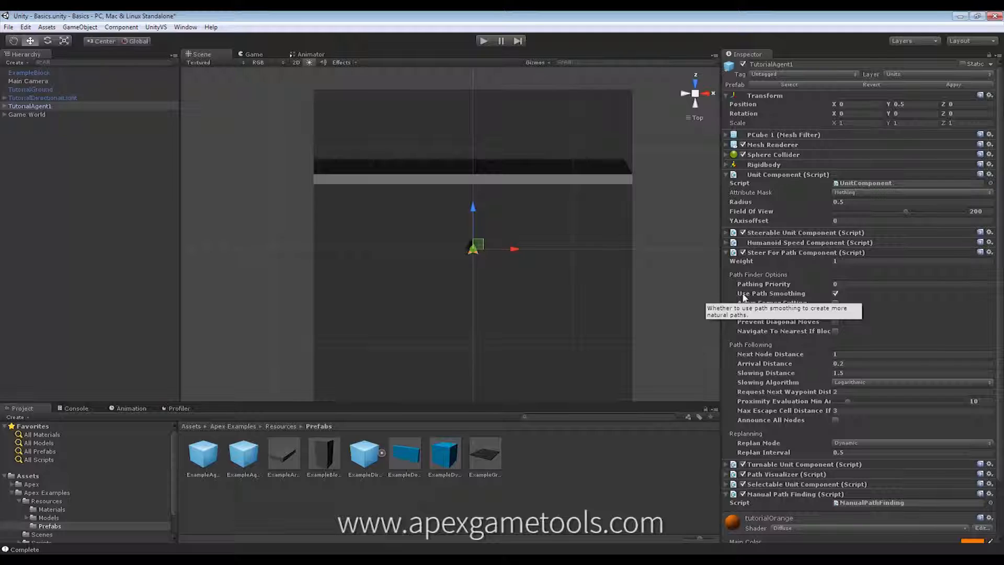
pyautogui.moveTo(886, 299)
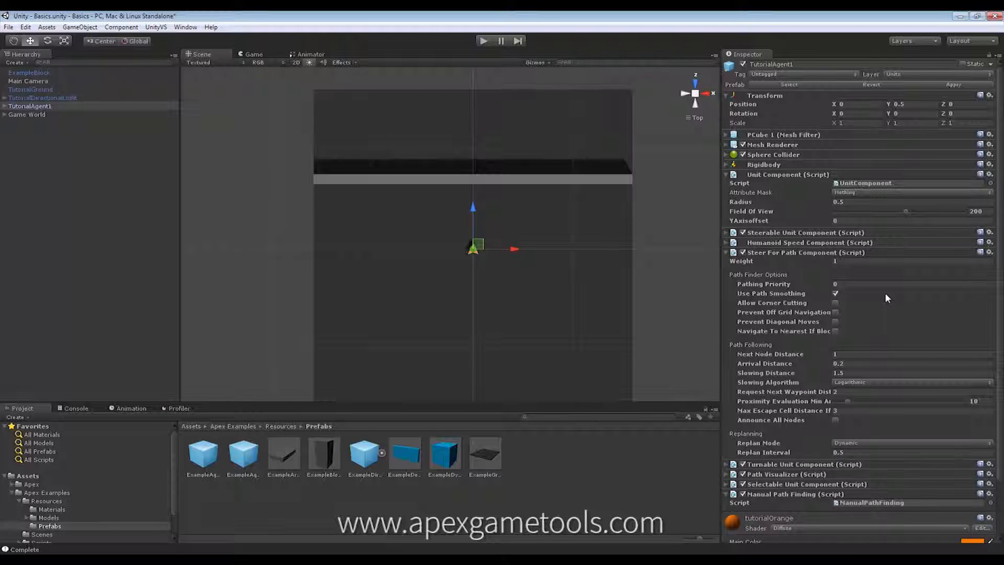
pyautogui.moveTo(884, 299)
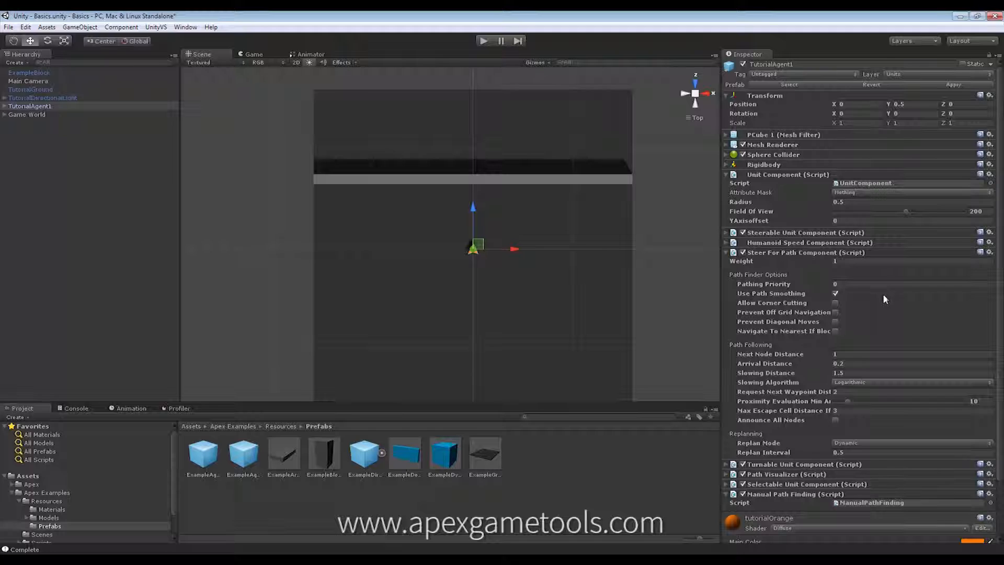
pyautogui.moveTo(772, 302)
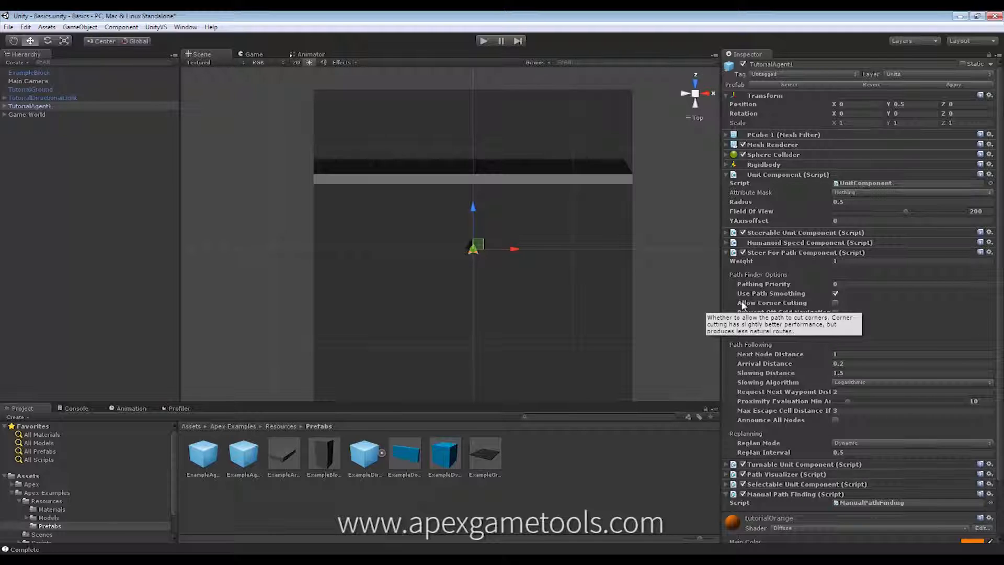
pyautogui.moveTo(858, 308)
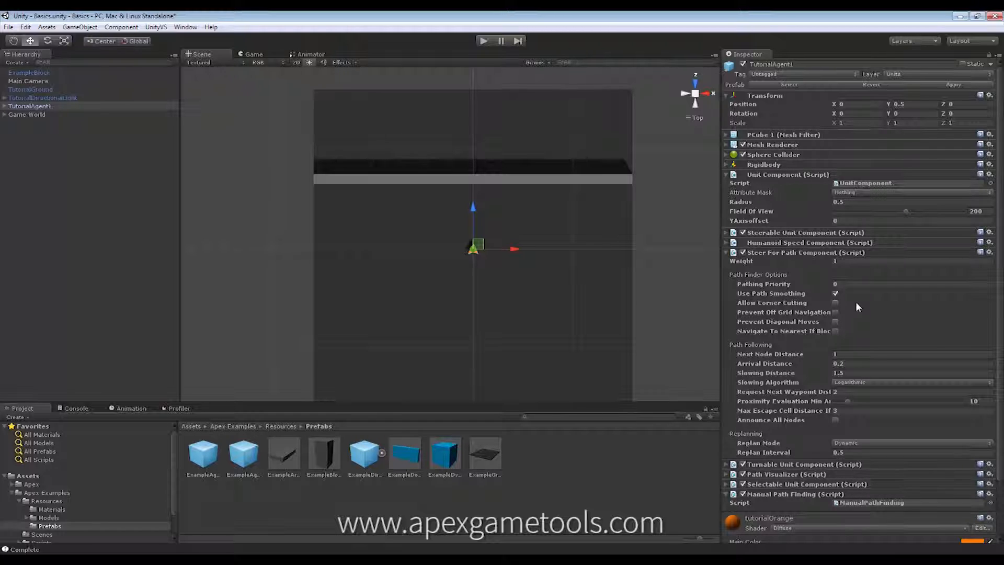
pyautogui.moveTo(483, 310)
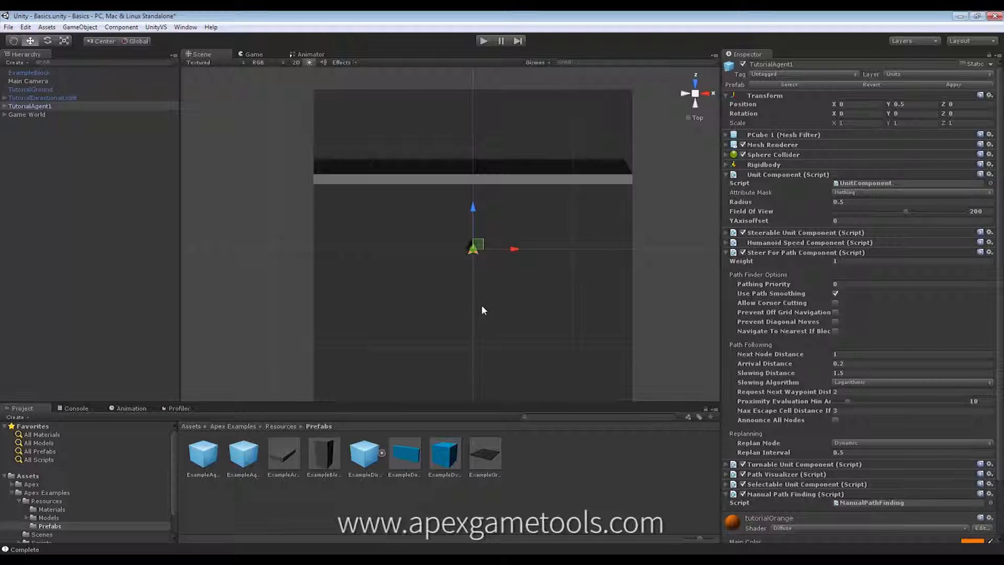
pyautogui.moveTo(447, 324)
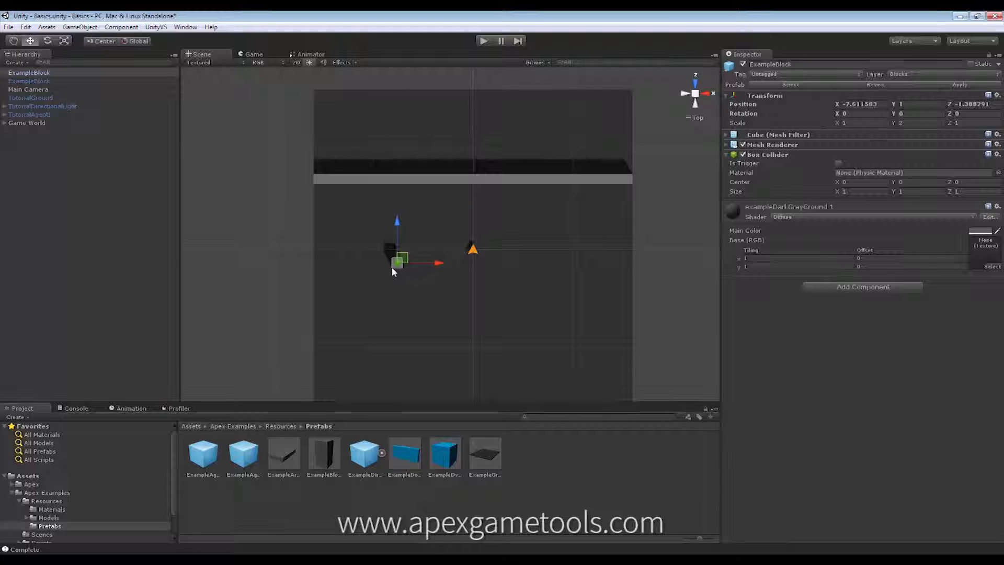
# Enable Draw Always on the Game World's Grid Visualizer
pyautogui.click(27, 122)
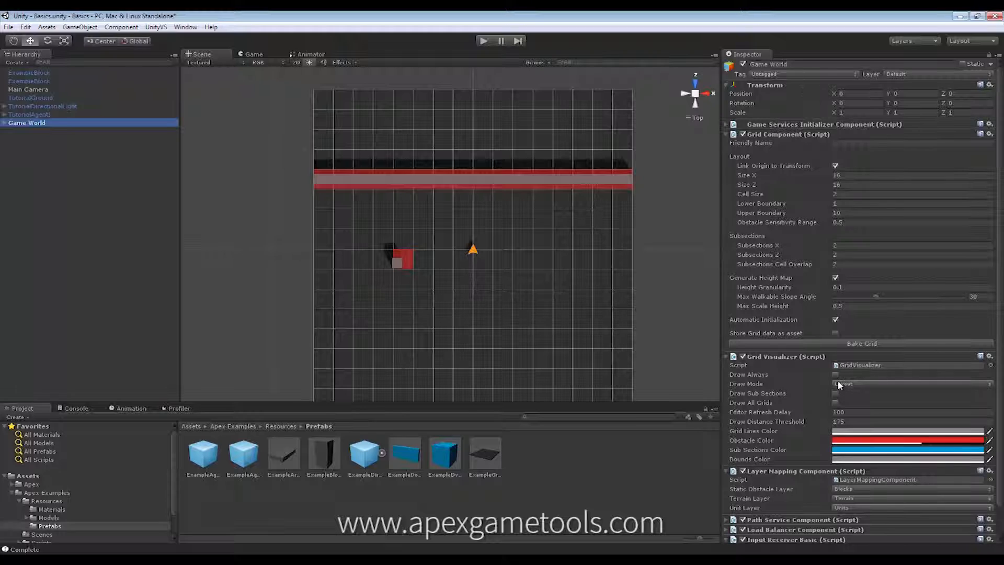
pyautogui.click(835, 375)
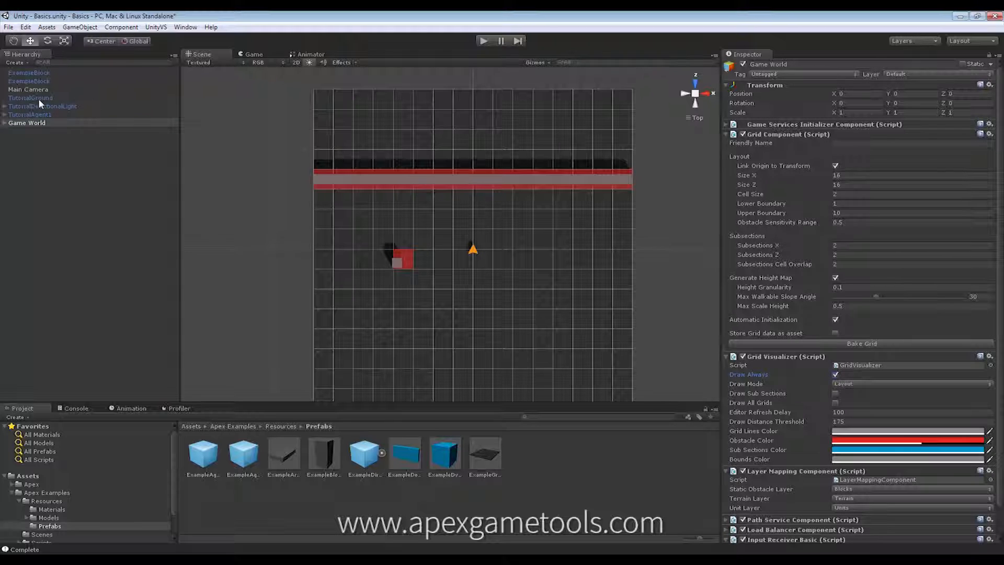
pyautogui.click(29, 72)
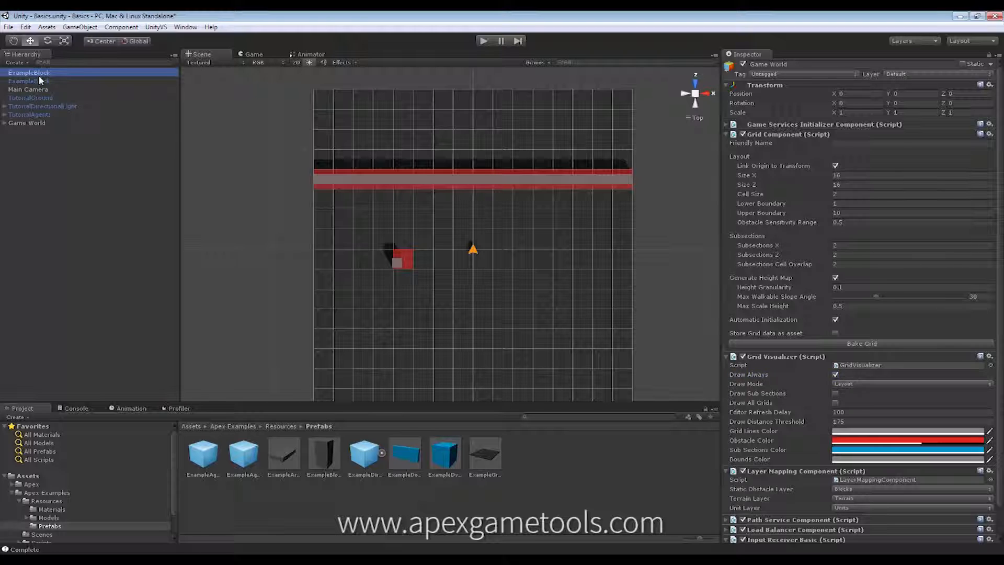
# Stretch ExampleBlock to Scale X 6 and reselect Game World
pyautogui.click(26, 73)
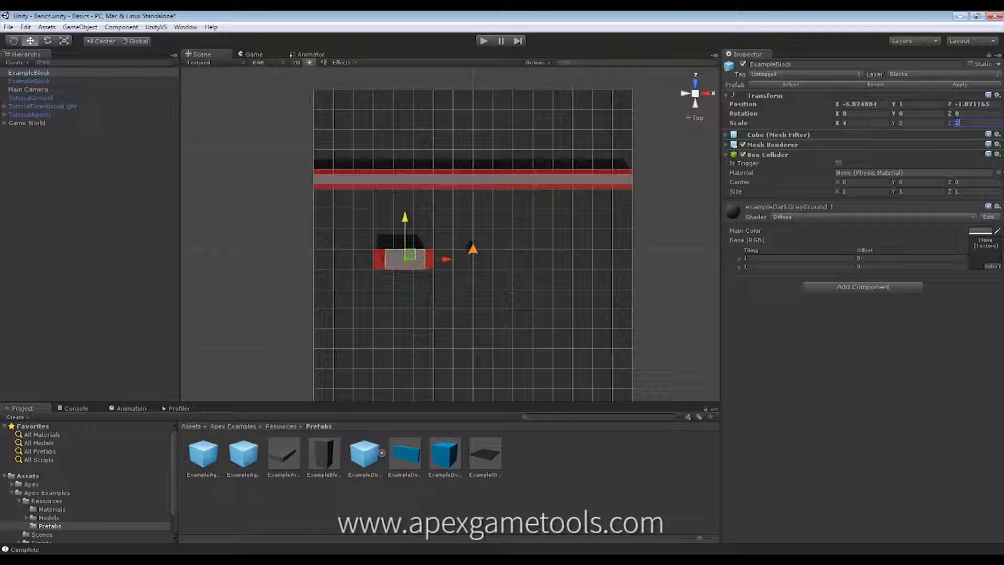
pyautogui.click(845, 123)
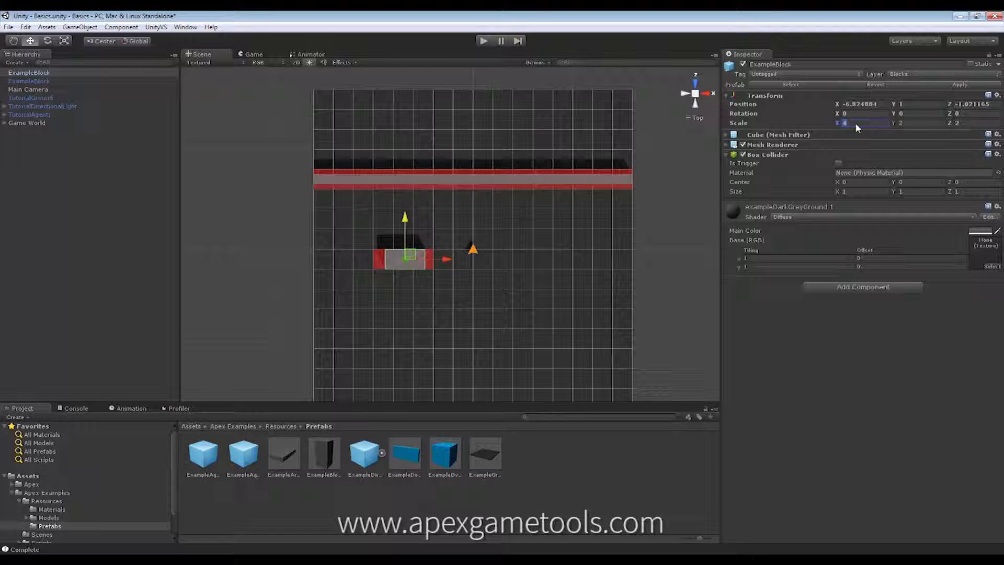
pyautogui.write('6')
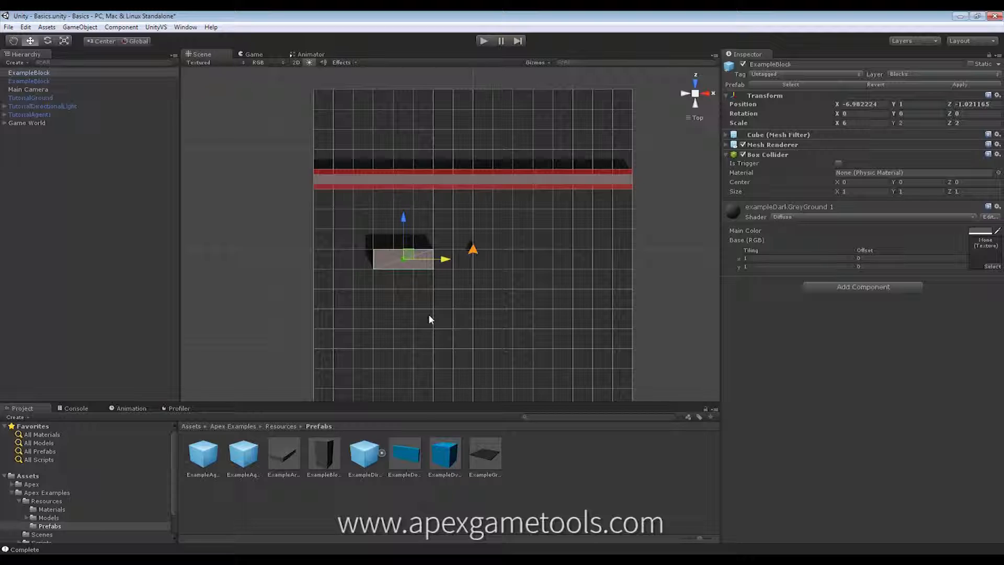
pyautogui.moveTo(37, 134)
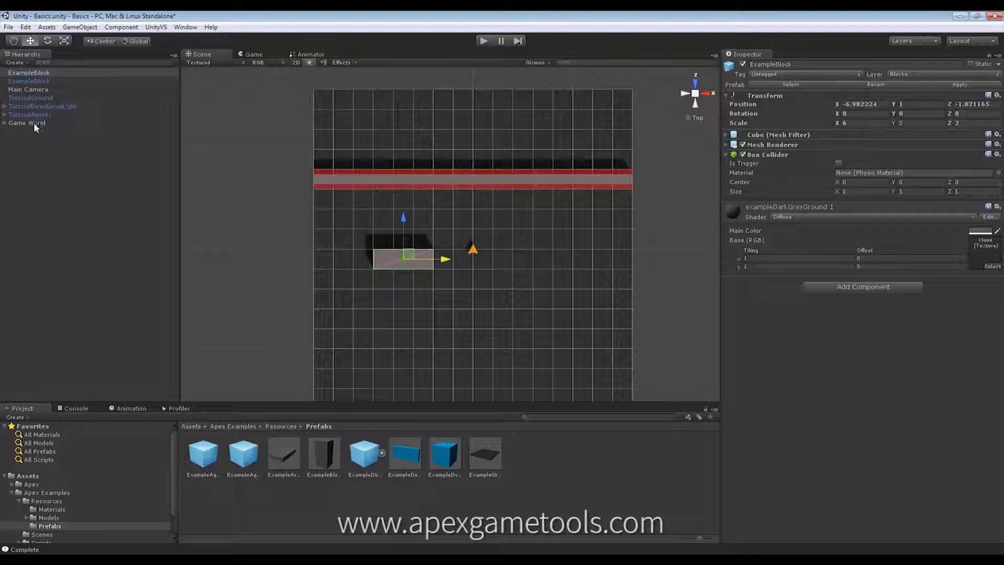
pyautogui.click(26, 114)
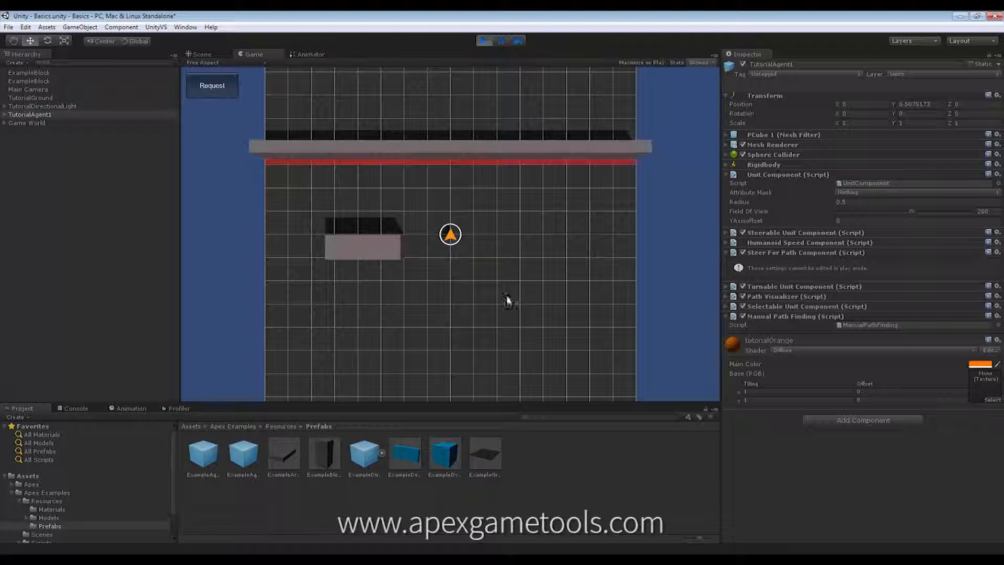
pyautogui.moveTo(497, 292)
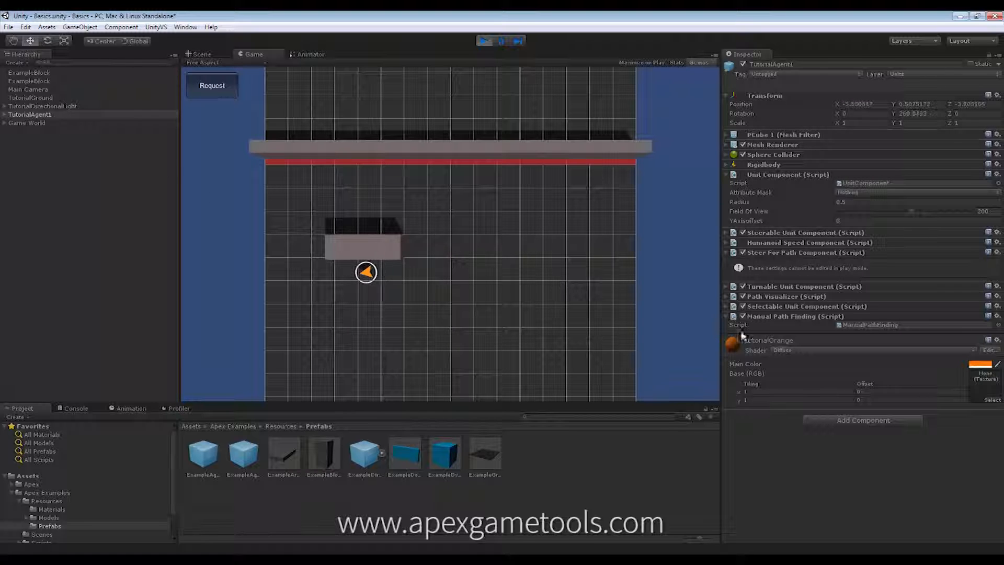
# Expand the Path Visualizer settings while the agent moves around the block
pyautogui.click(726, 297)
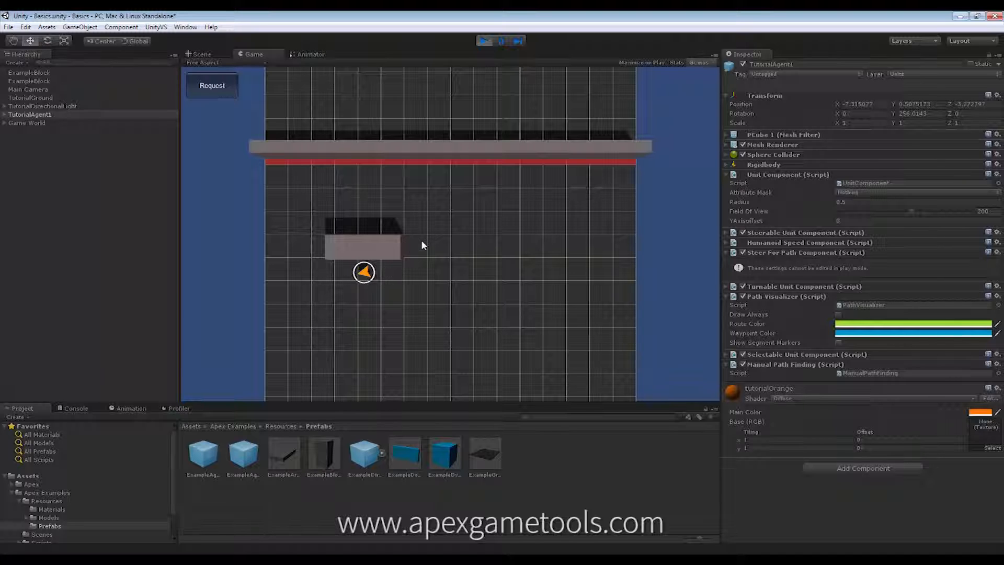
pyautogui.moveTo(397, 270)
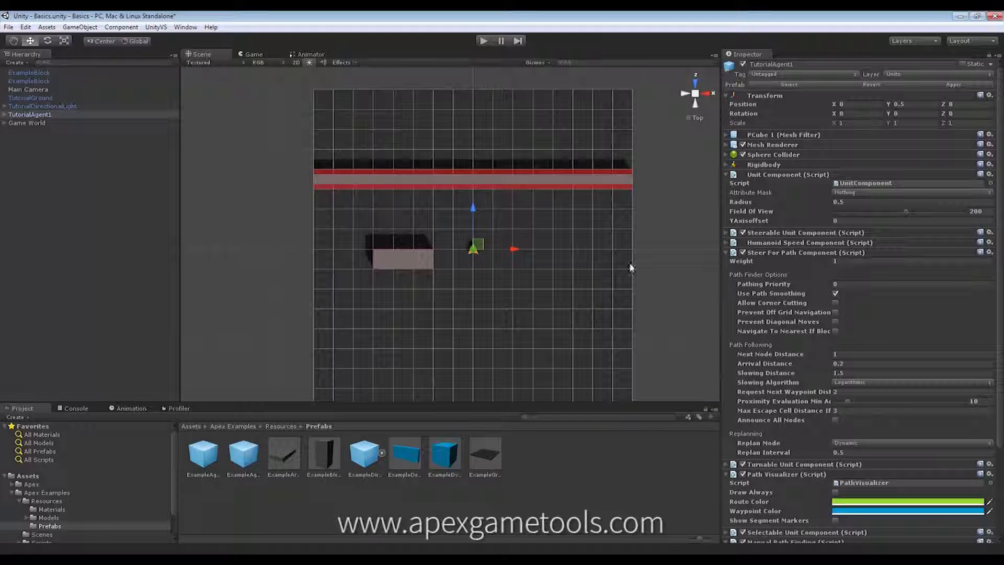
# Tick Allow Corner Cutting on Steer For Path, play-test the agent's route, then stop
pyautogui.click(835, 303)
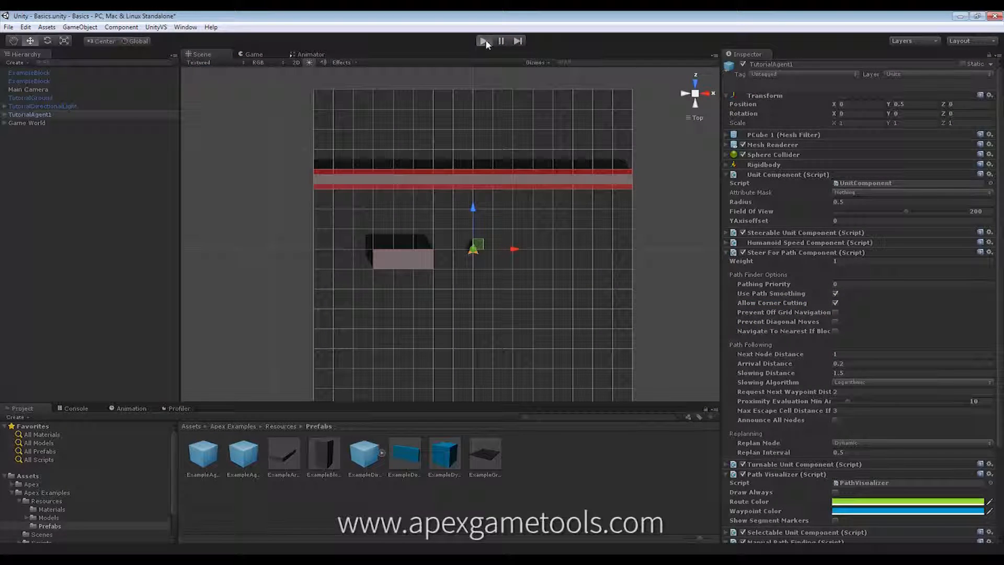
pyautogui.click(485, 41)
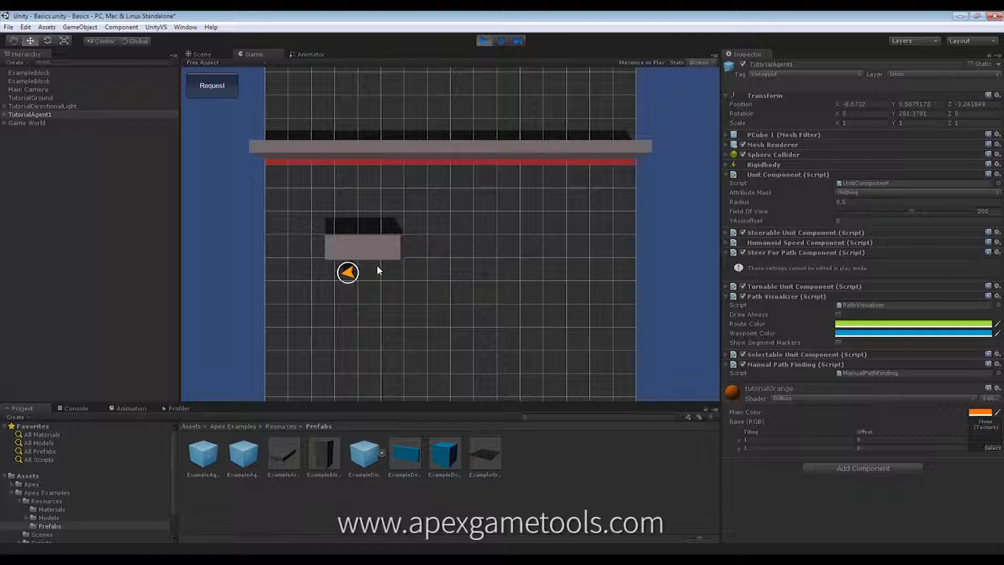
pyautogui.click(485, 41)
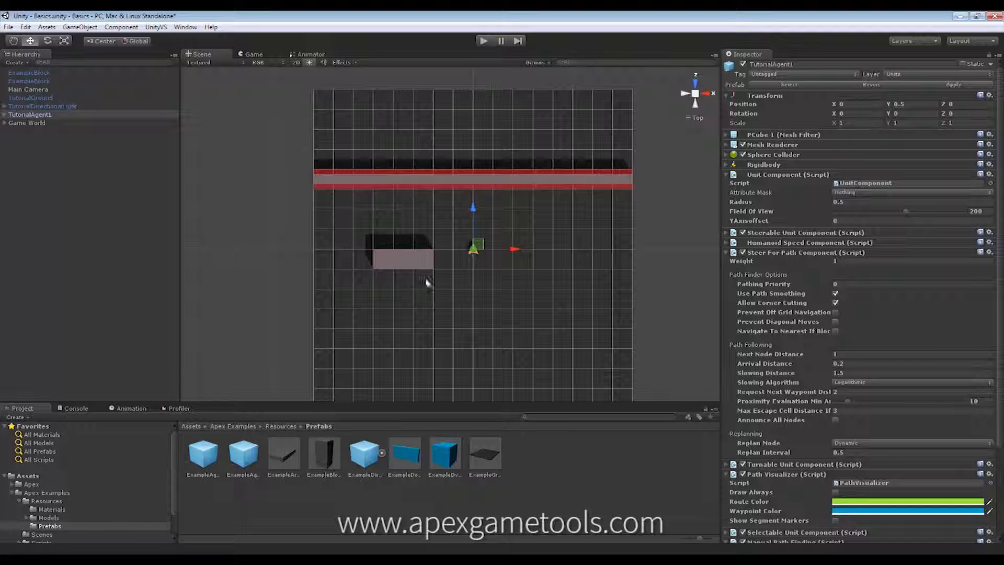
pyautogui.moveTo(481, 297)
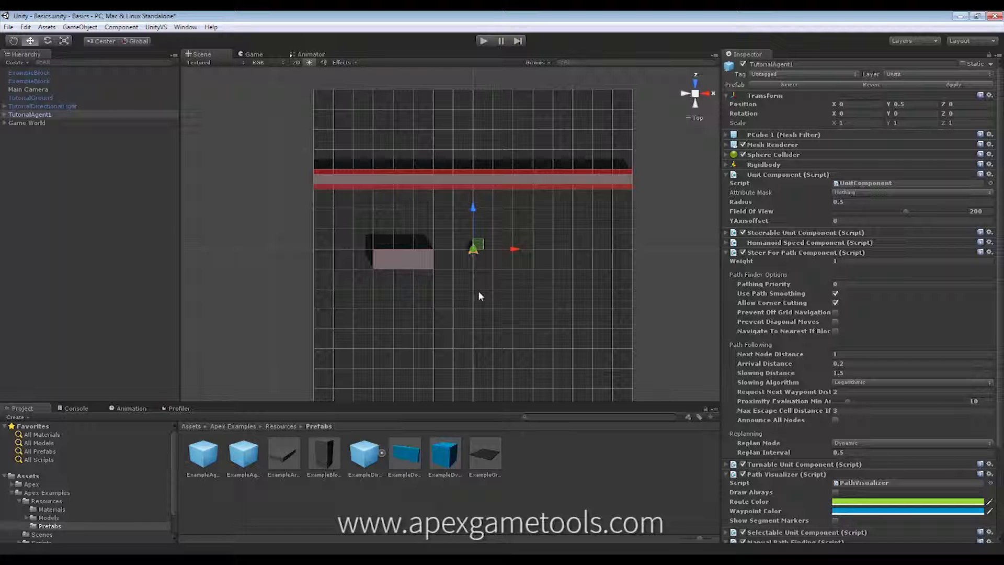
# Toggle Allow Corner Cutting on TutorialAgent1 and leave it unchecked
pyautogui.click(834, 303)
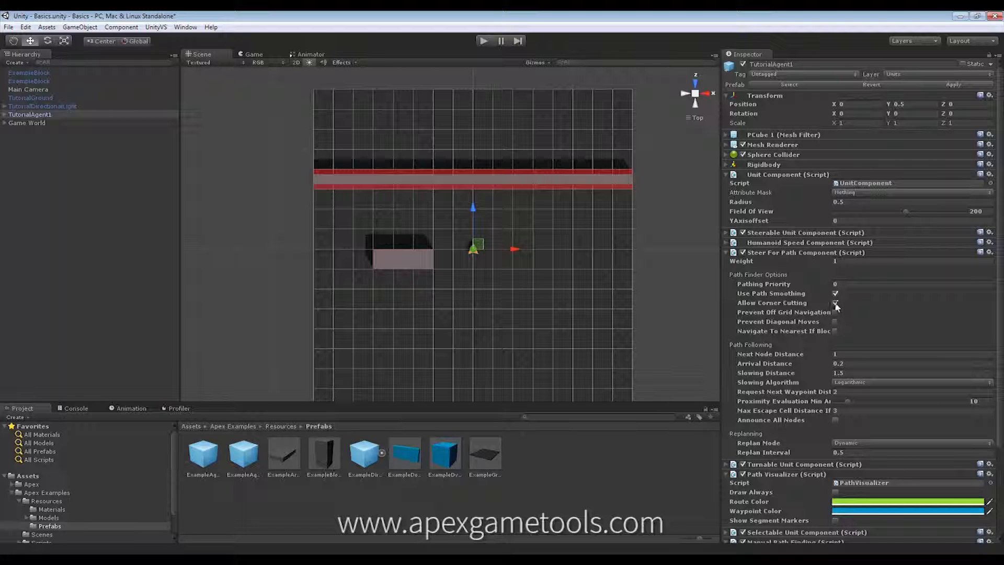
pyautogui.click(835, 302)
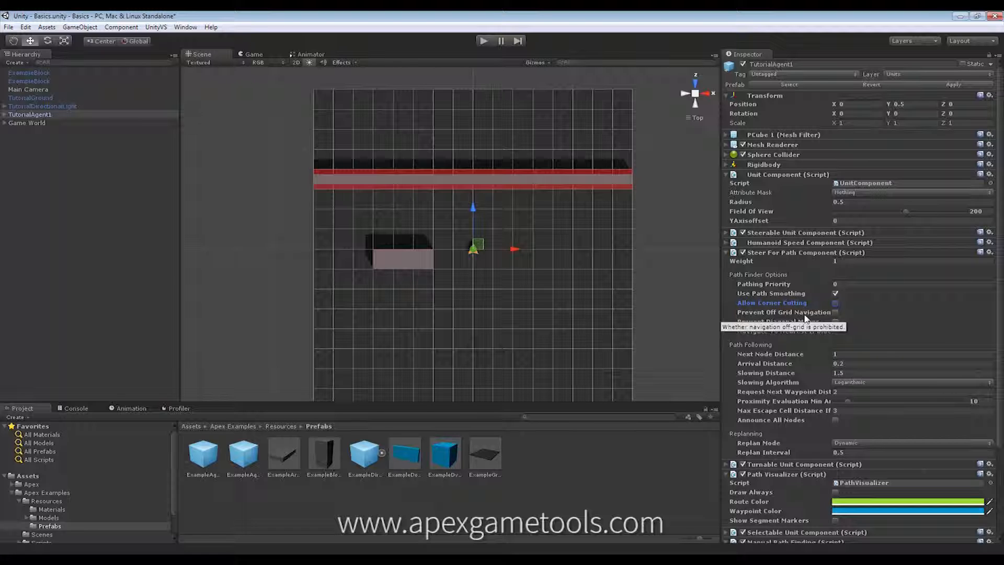
pyautogui.moveTo(361, 246)
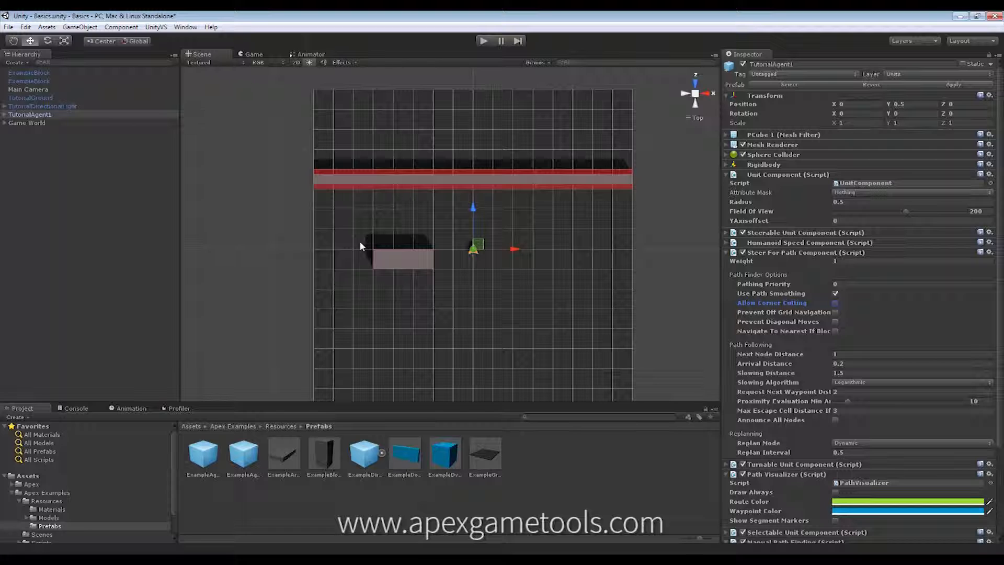
pyautogui.moveTo(94, 133)
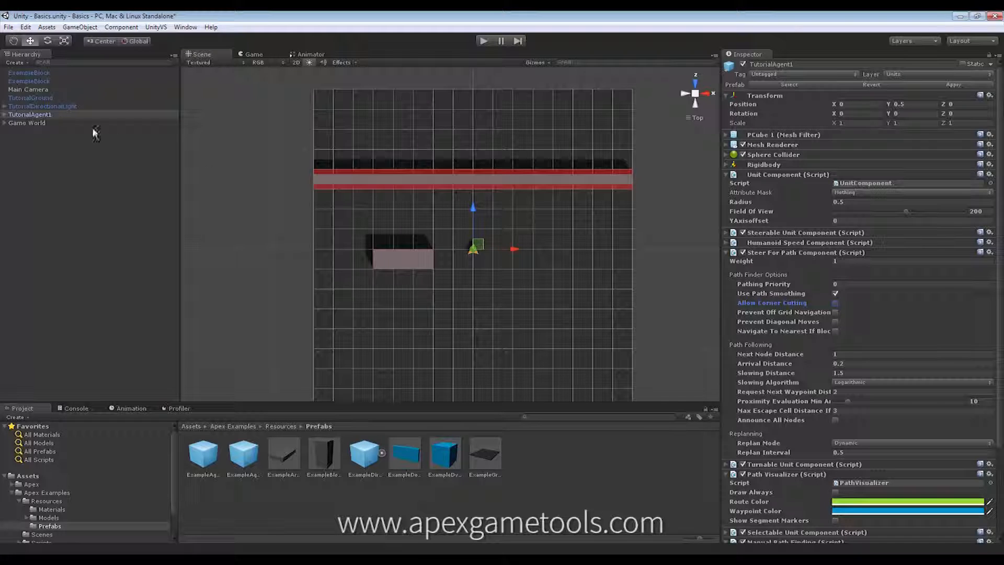
# Select Game World and start setting its Grid Component size to 12 by 12
pyautogui.click(26, 123)
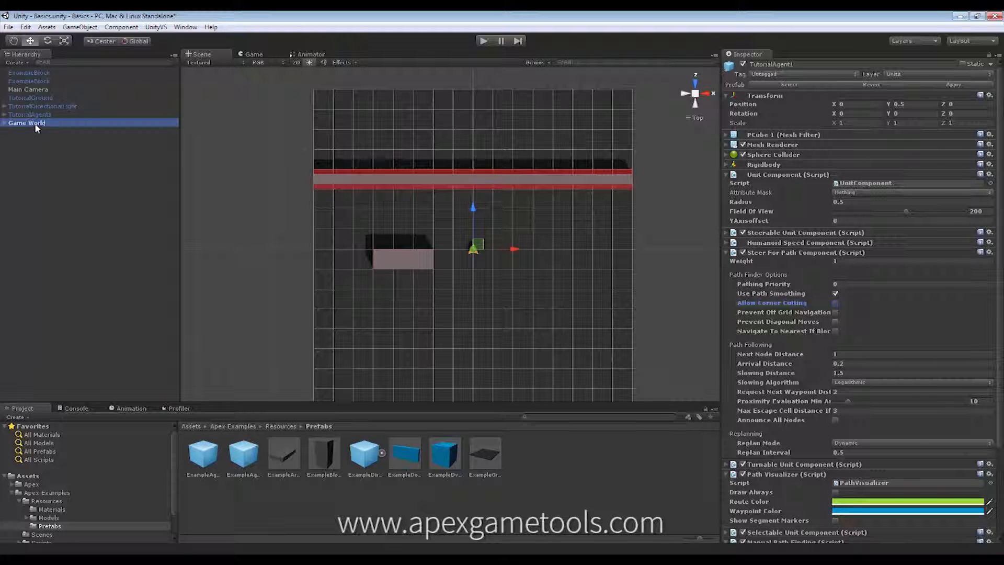
pyautogui.click(25, 124)
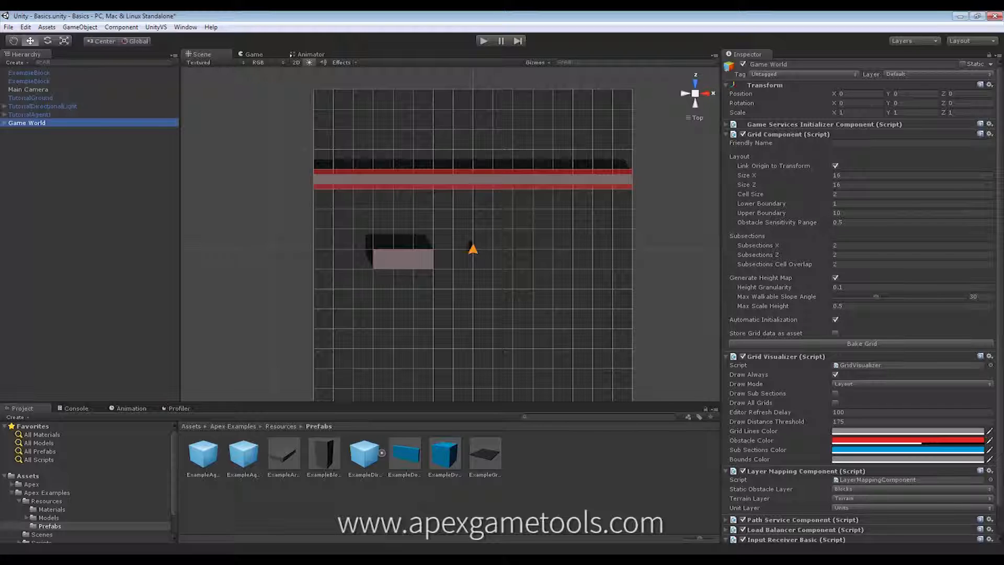
pyautogui.click(912, 175)
pyautogui.write('12')
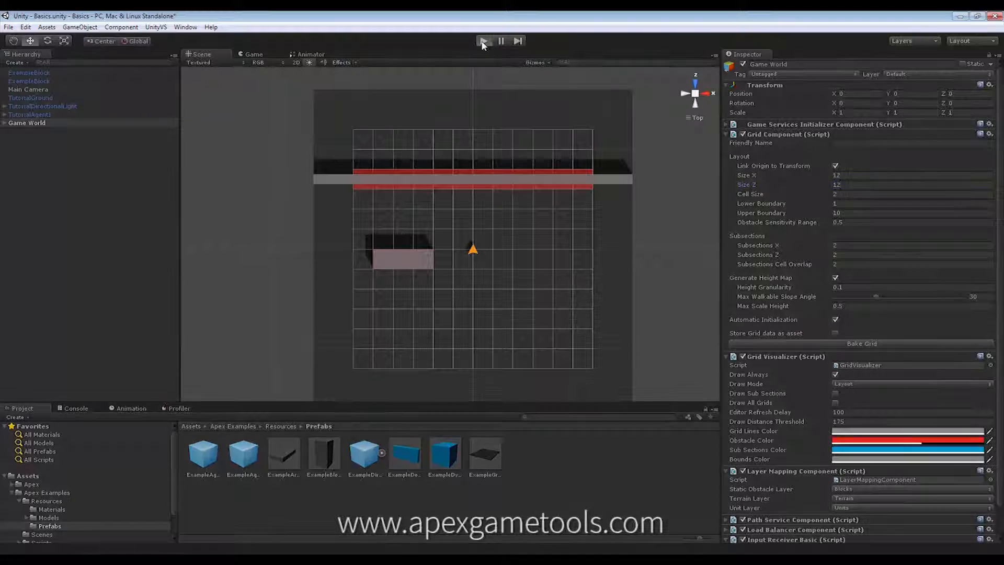
pyautogui.click(484, 41)
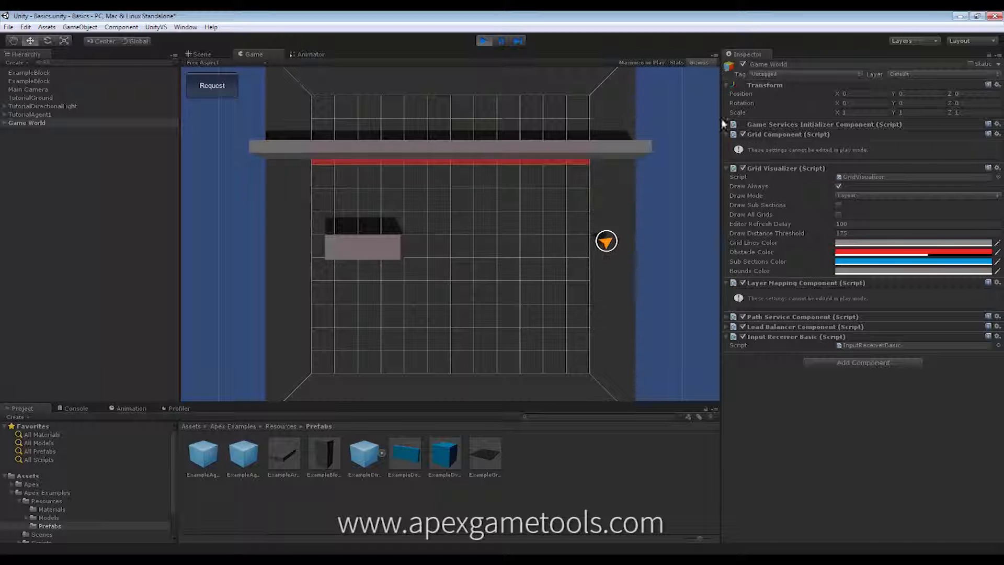
pyautogui.moveTo(479, 247)
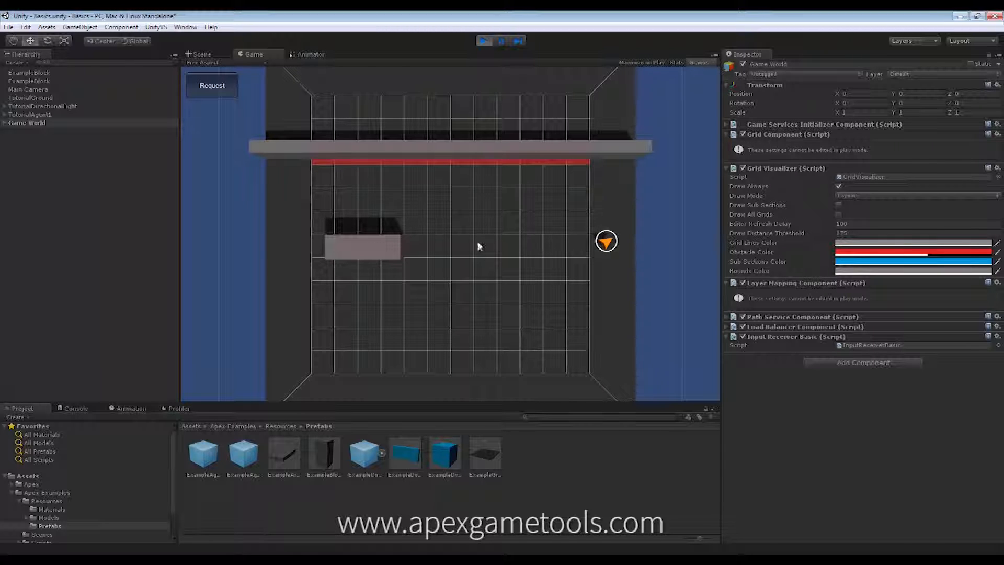
pyautogui.moveTo(544, 212)
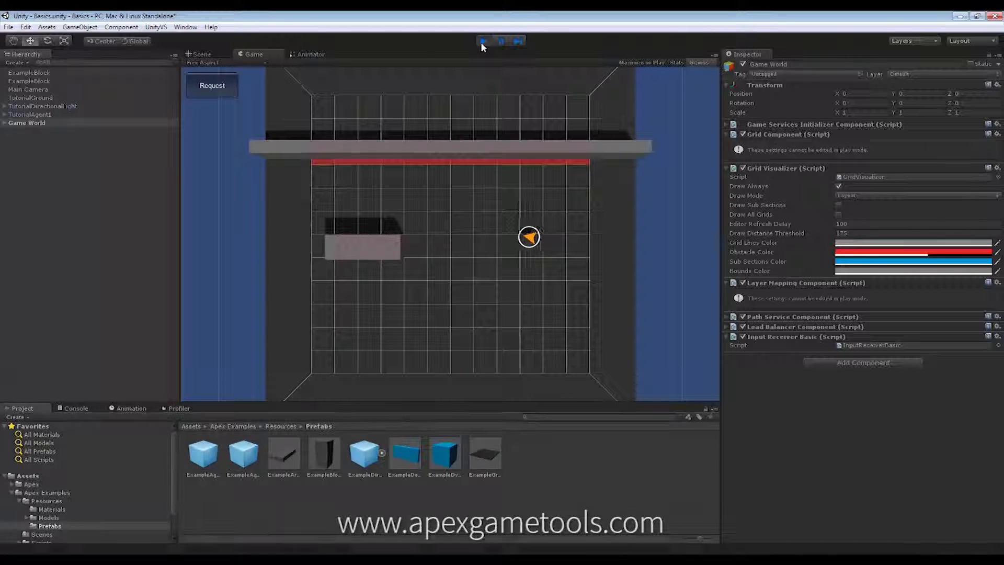
pyautogui.click(199, 54)
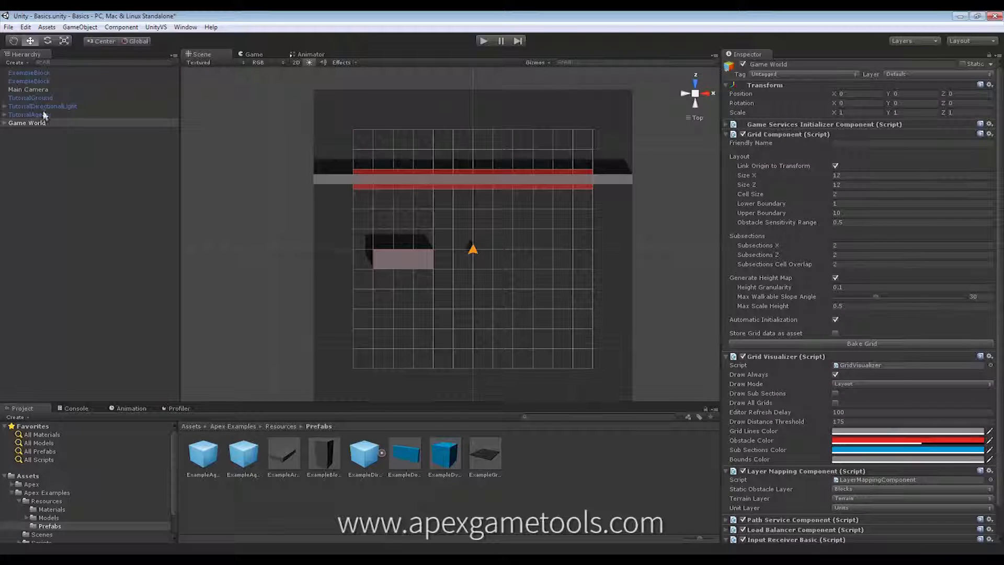
# Enable Prevent Off Grid Navigation on TutorialAgent1's Steer For Path and play-test its movement
pyautogui.click(26, 114)
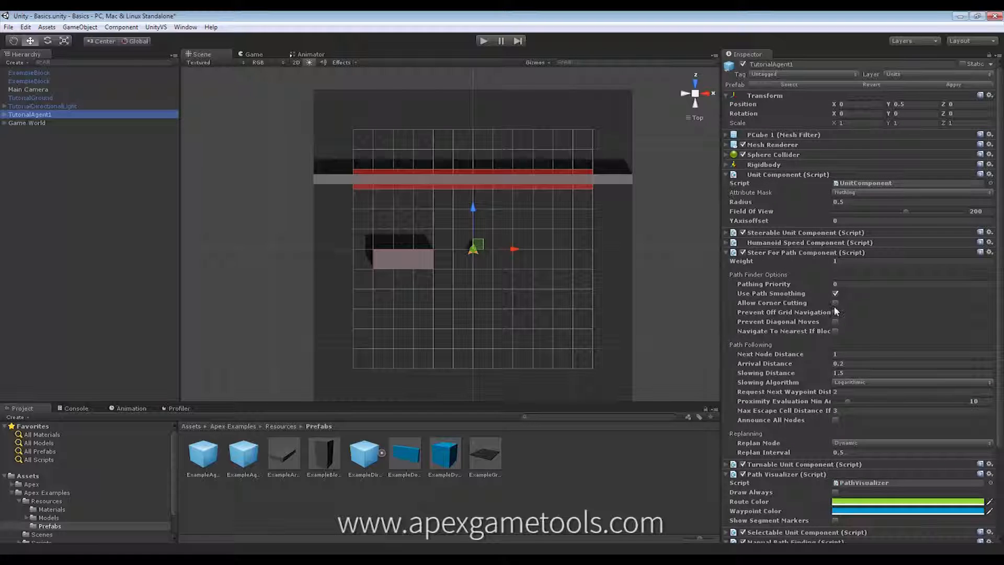
pyautogui.click(835, 311)
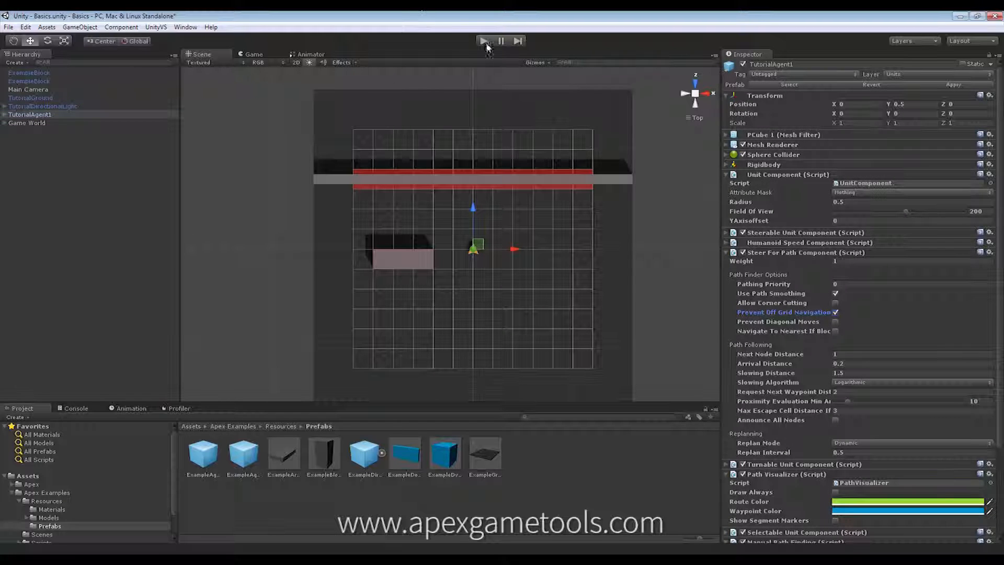
pyautogui.click(484, 41)
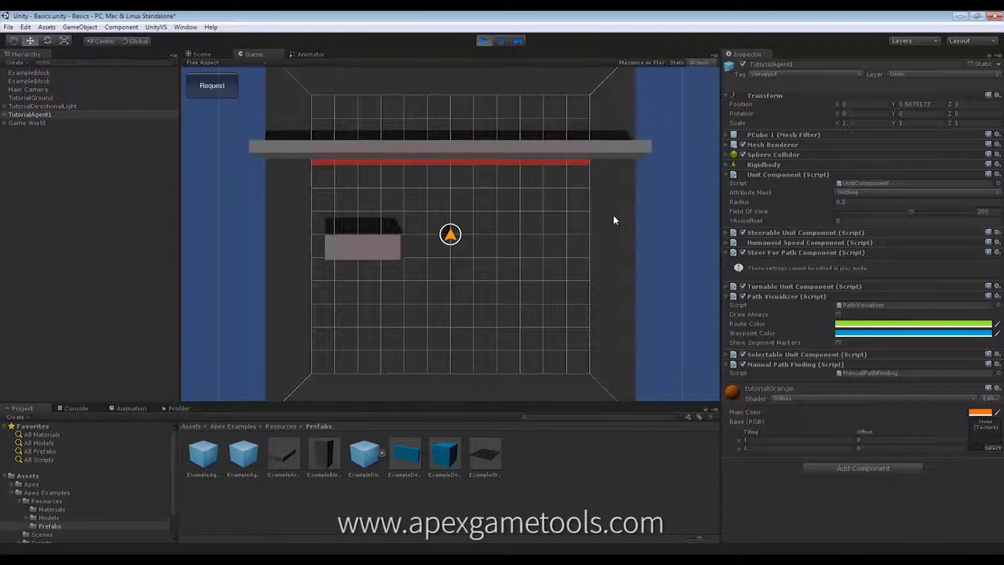
pyautogui.moveTo(597, 228)
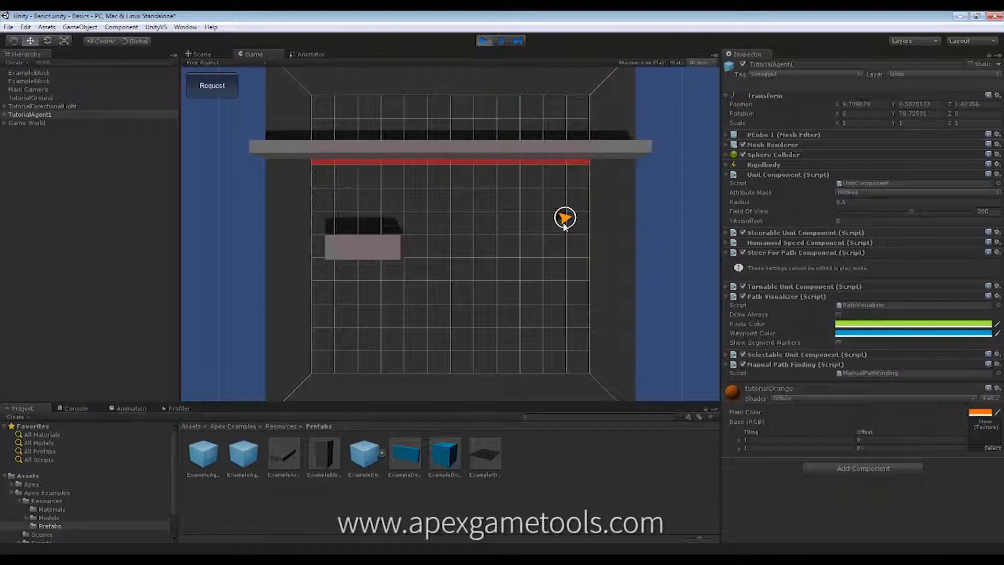
pyautogui.moveTo(469, 231)
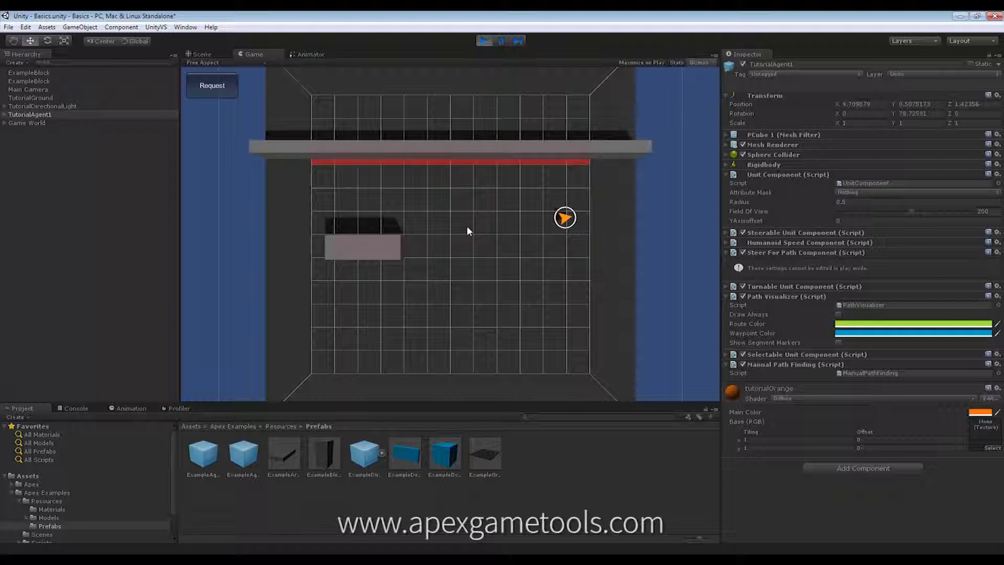
pyautogui.moveTo(474, 188)
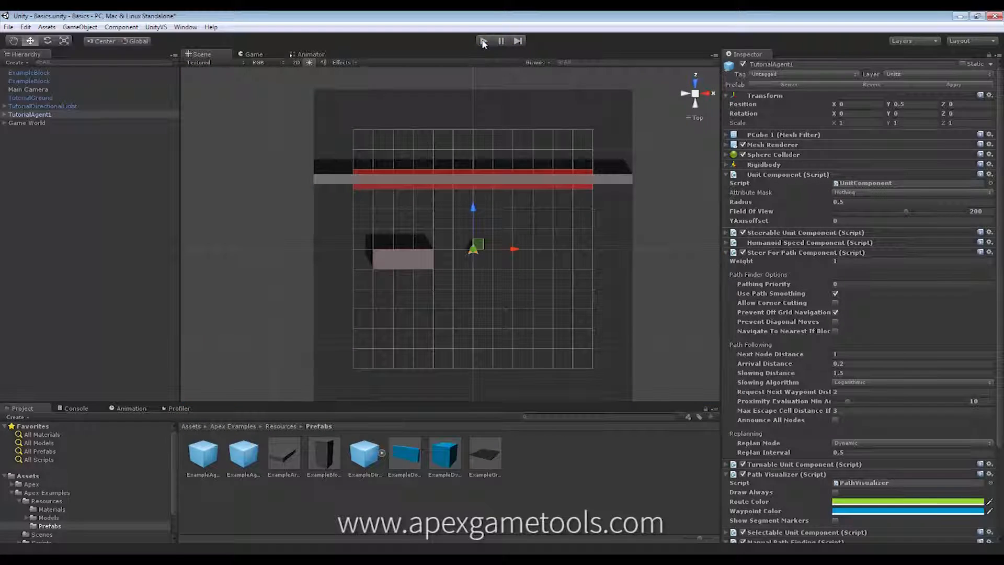
# Stop the test, review the Game World grid settings, and re-allow off-grid navigation for TutorialAgent1
pyautogui.click(486, 41)
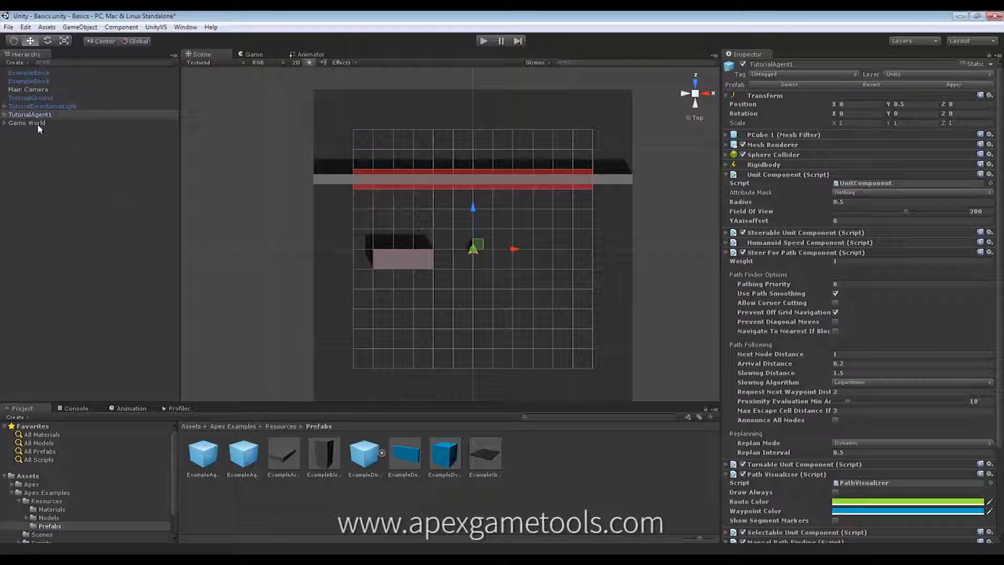
pyautogui.click(25, 123)
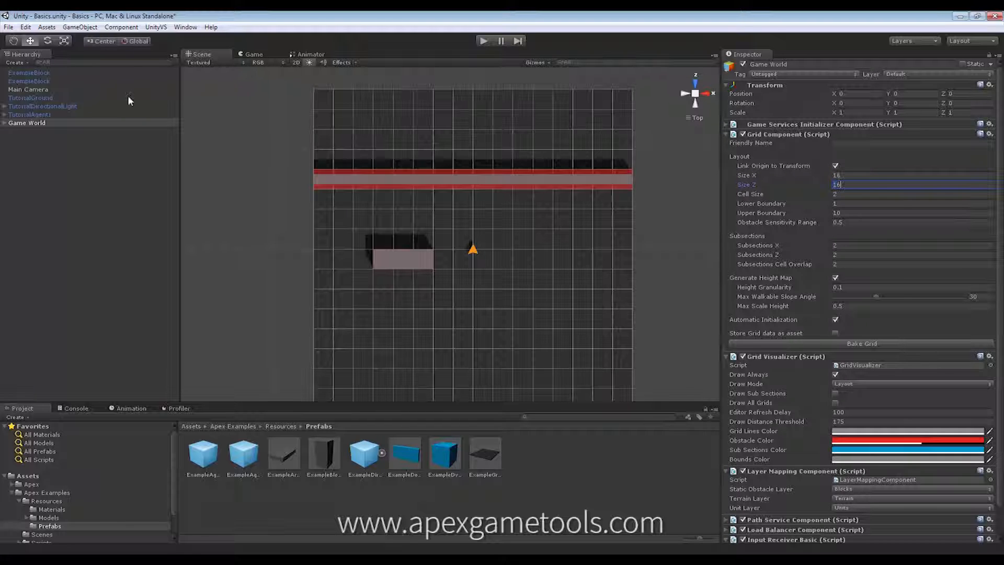
pyautogui.click(25, 115)
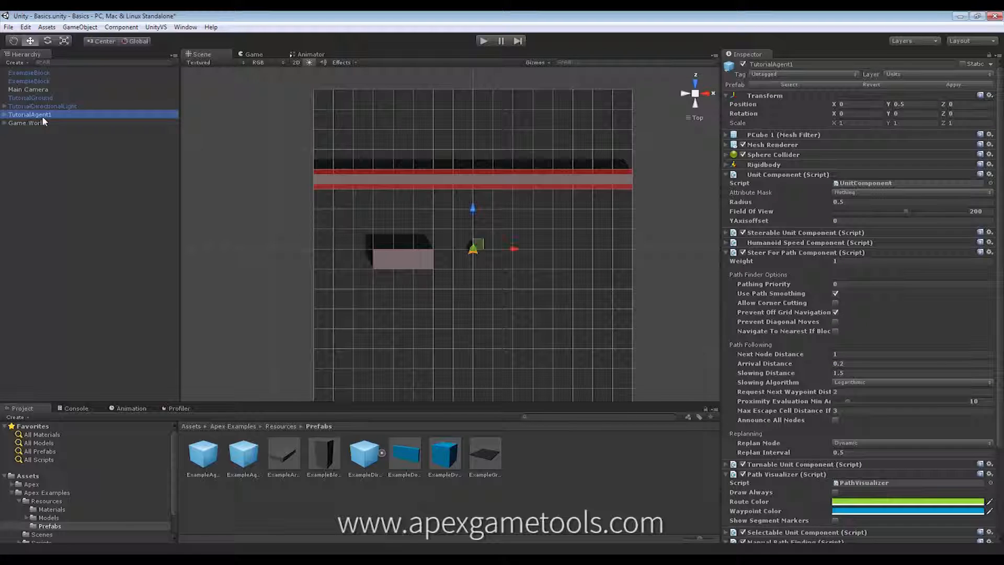
pyautogui.click(836, 311)
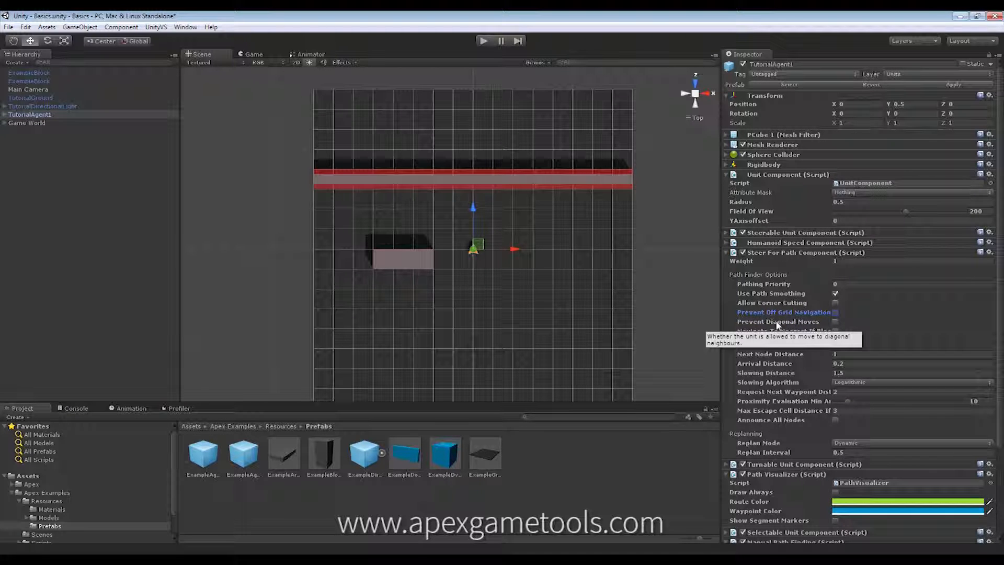
pyautogui.moveTo(761, 334)
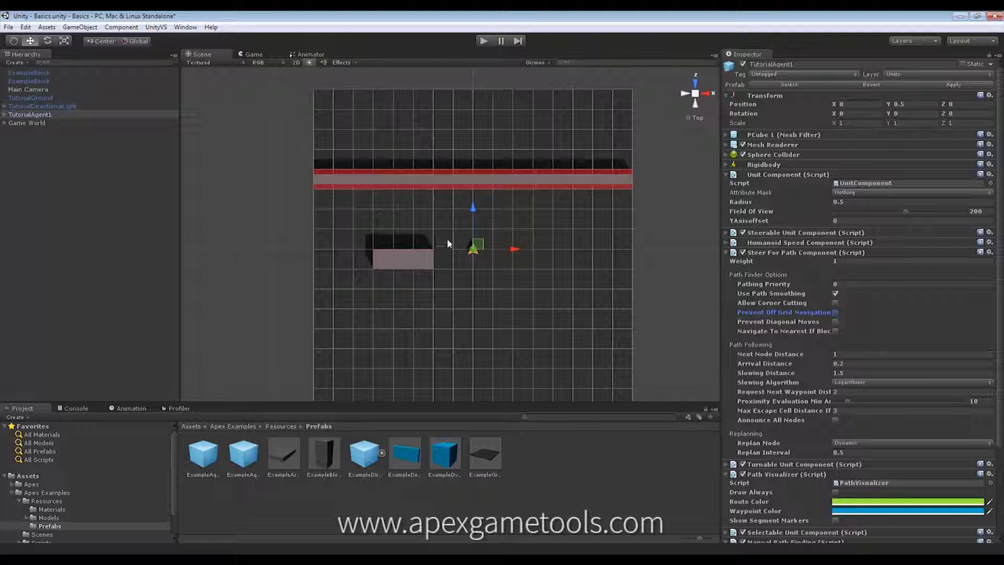
pyautogui.moveTo(494, 268)
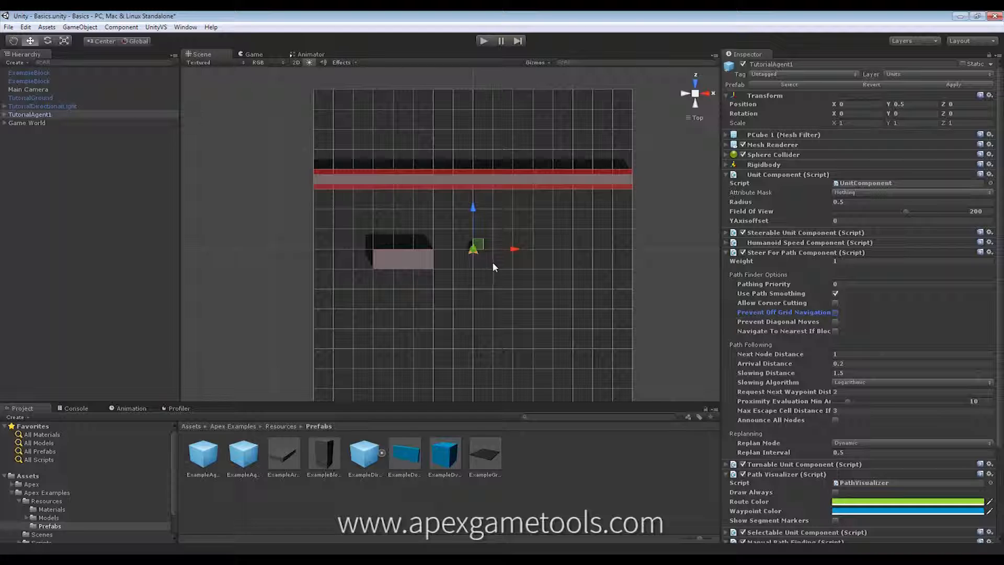
pyautogui.moveTo(482, 260)
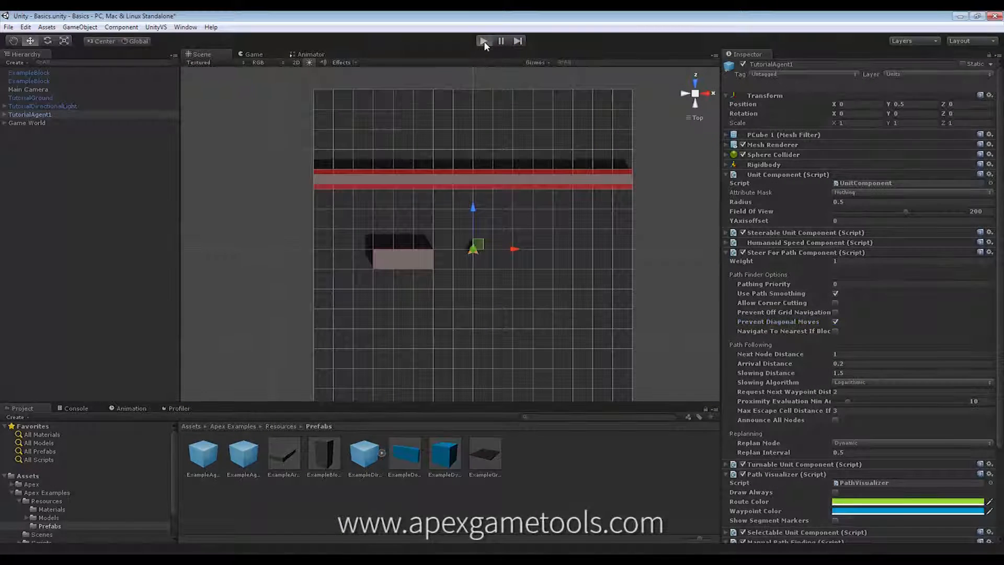
# Play-test the agent with diagonal moves prevented and watch it cross the grid
pyautogui.click(486, 40)
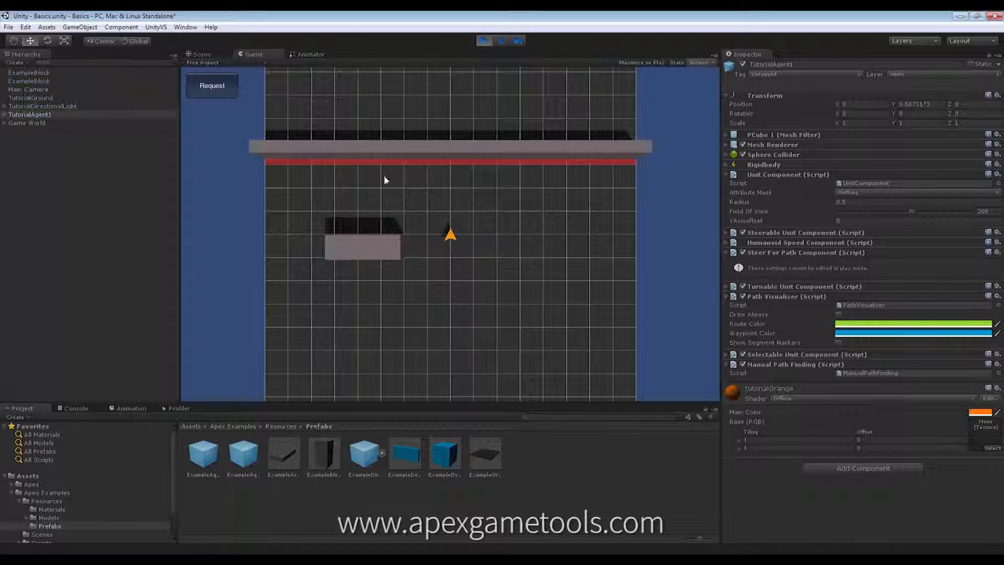
pyautogui.click(540, 228)
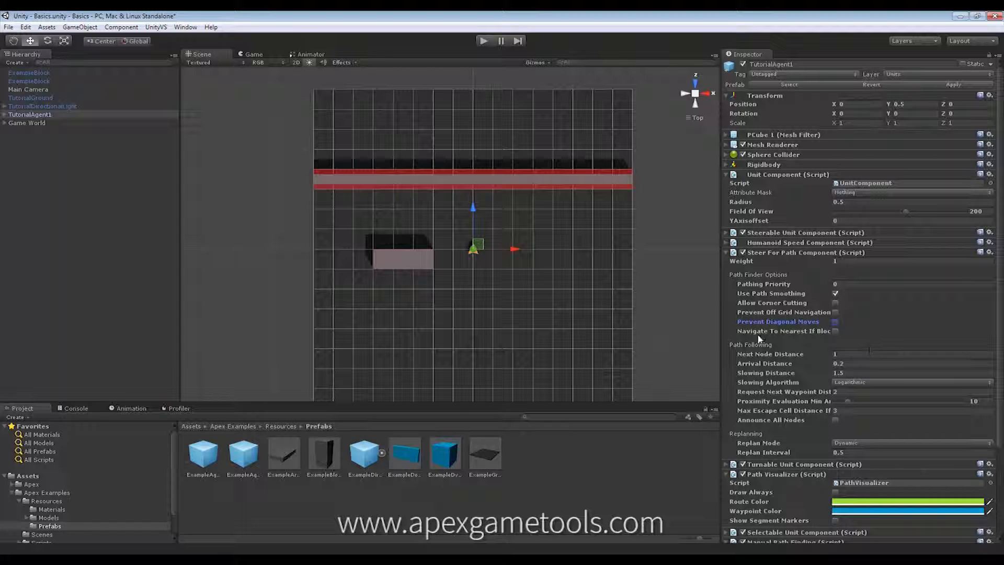
pyautogui.moveTo(759, 336)
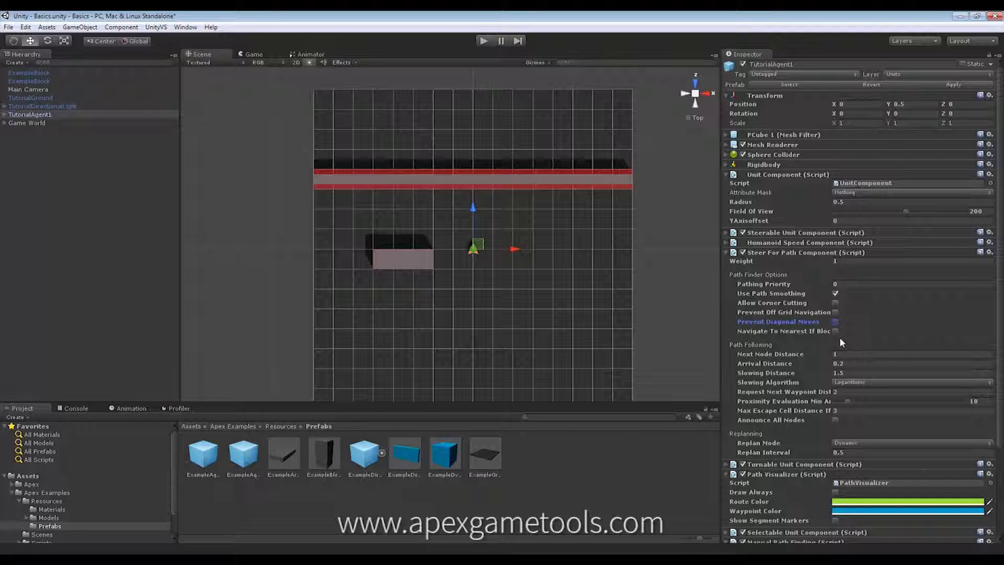
pyautogui.moveTo(534, 128)
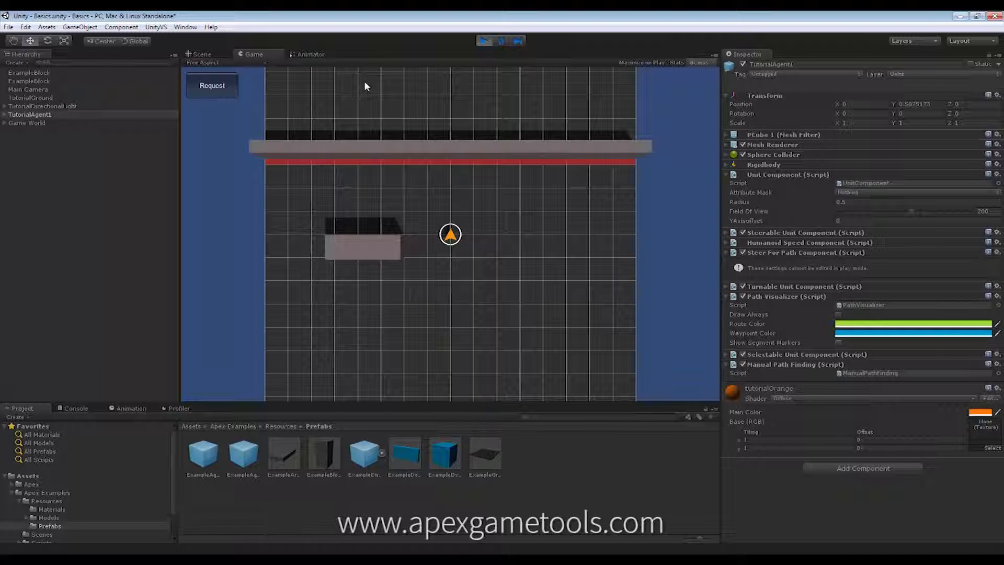
pyautogui.moveTo(372, 88)
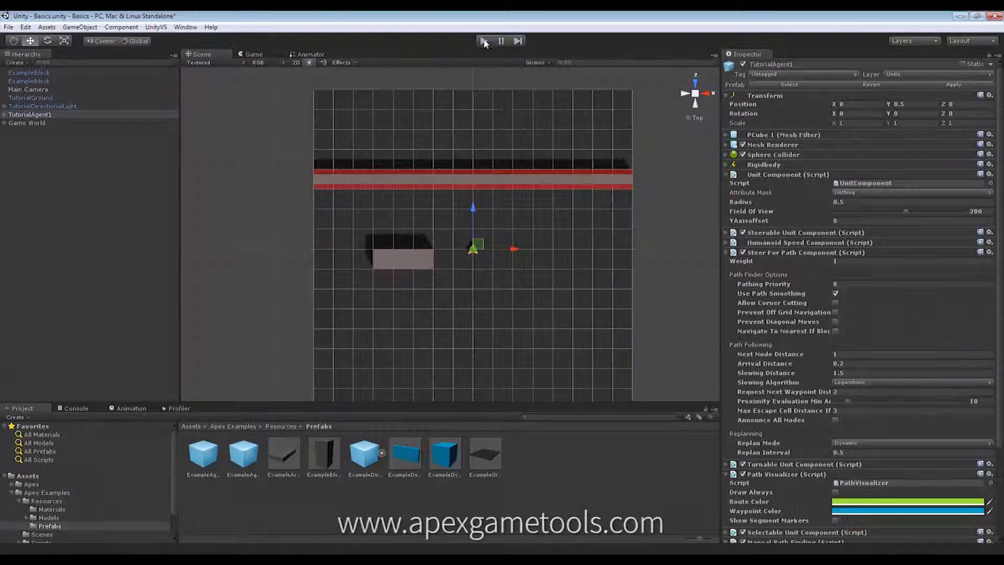
pyautogui.click(834, 330)
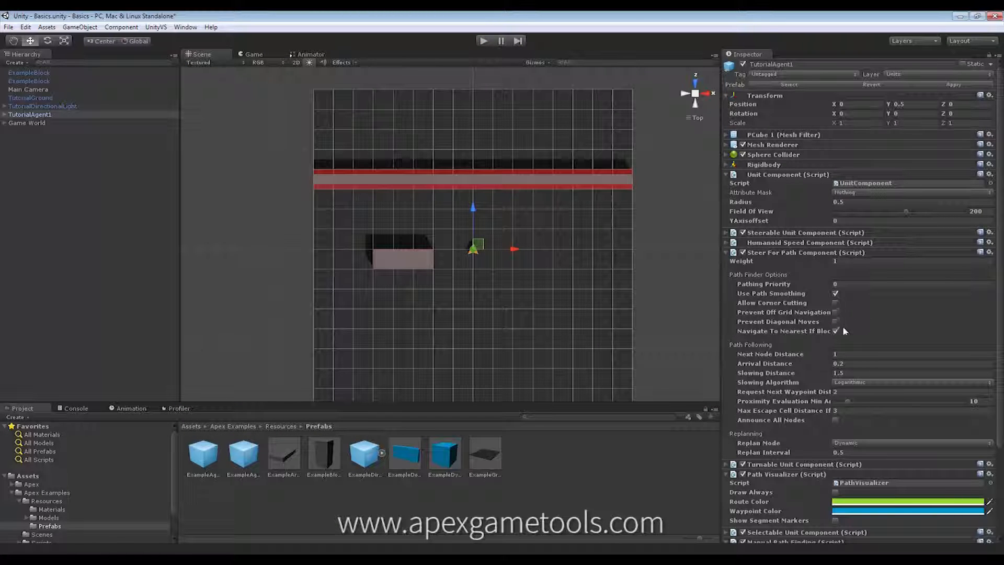
pyautogui.click(835, 331)
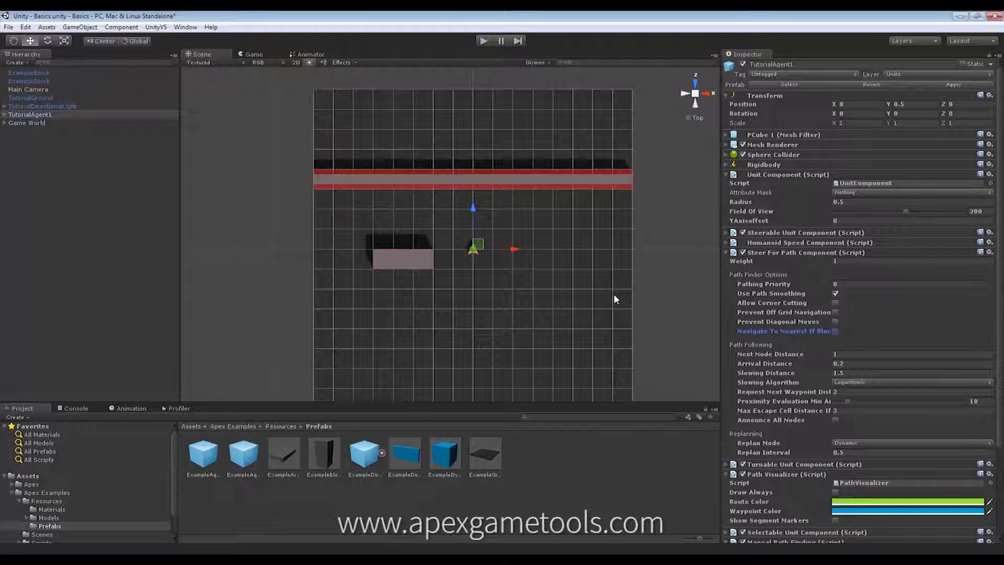